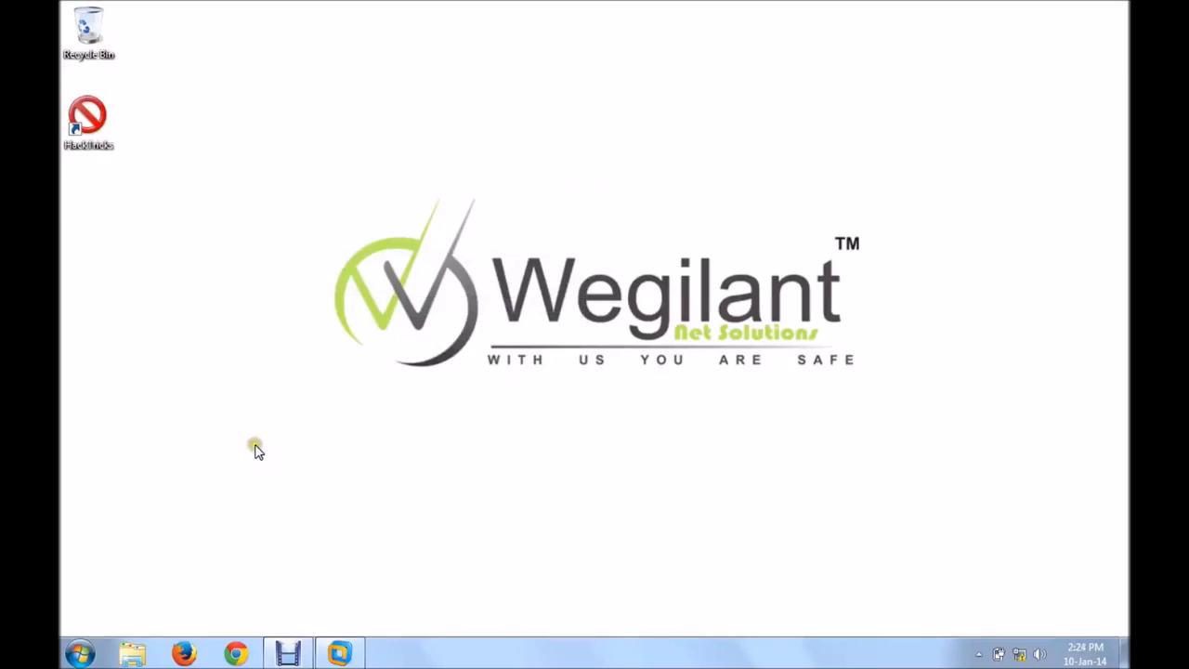
Step: Open hacktricks > Trojan Softwares > Beast > Beast and launch Beast 2.06.exe
right_click(258, 452)
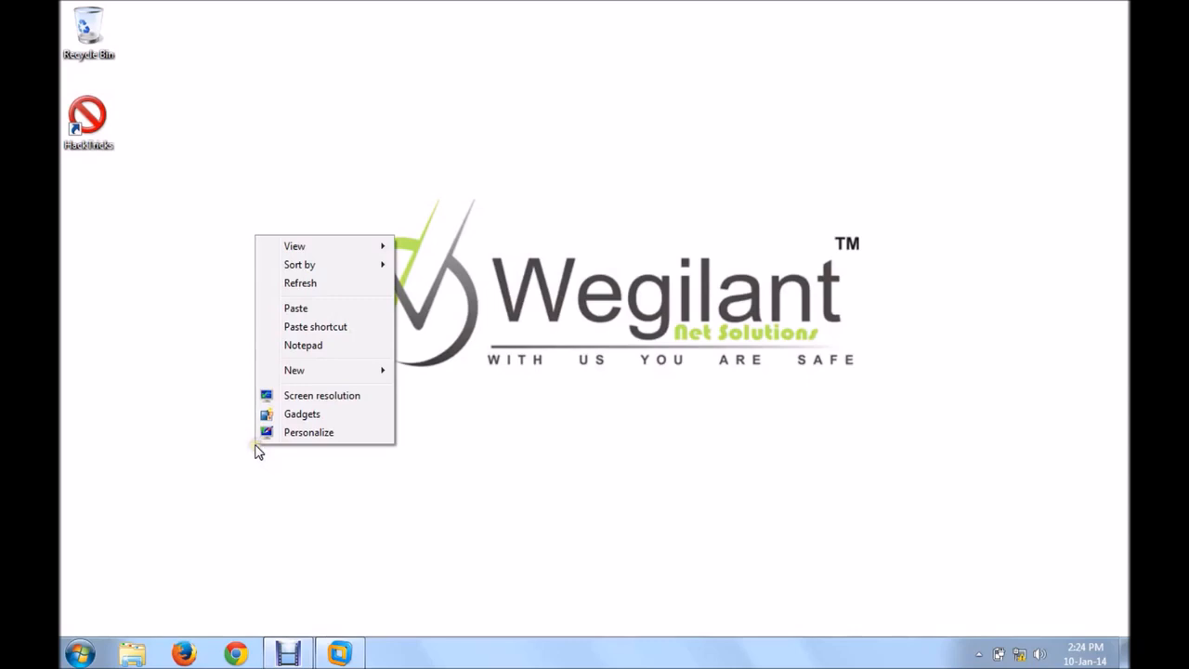
mouse_move(332, 452)
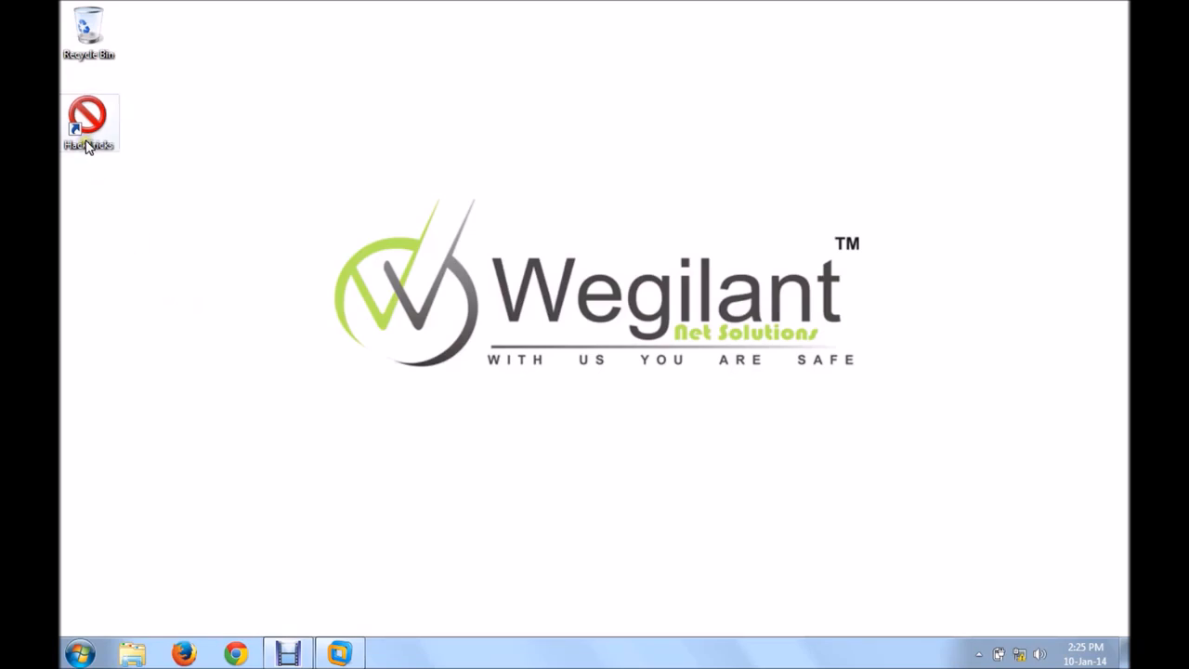
double_click(88, 126)
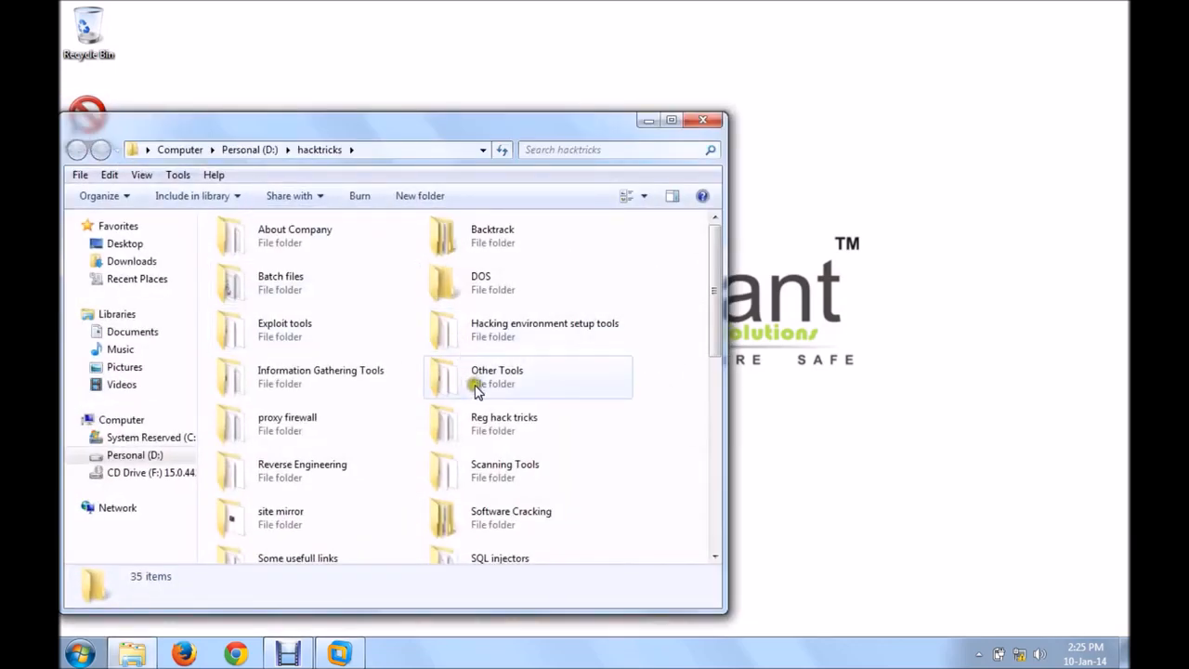
click(497, 377)
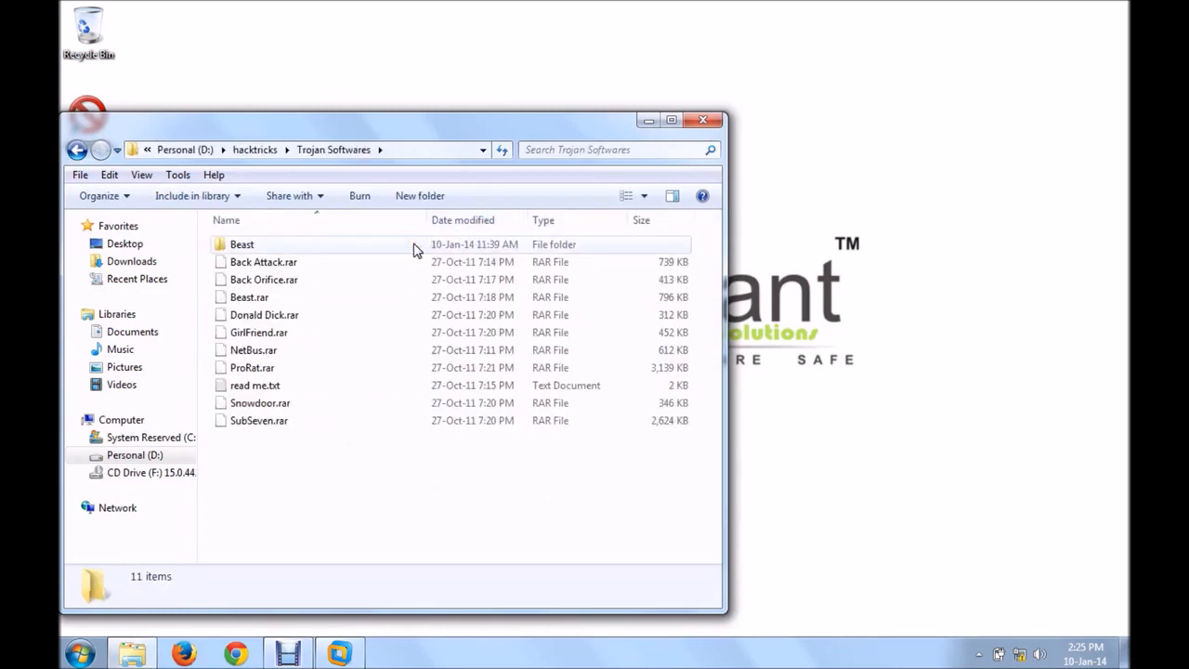
double_click(241, 244)
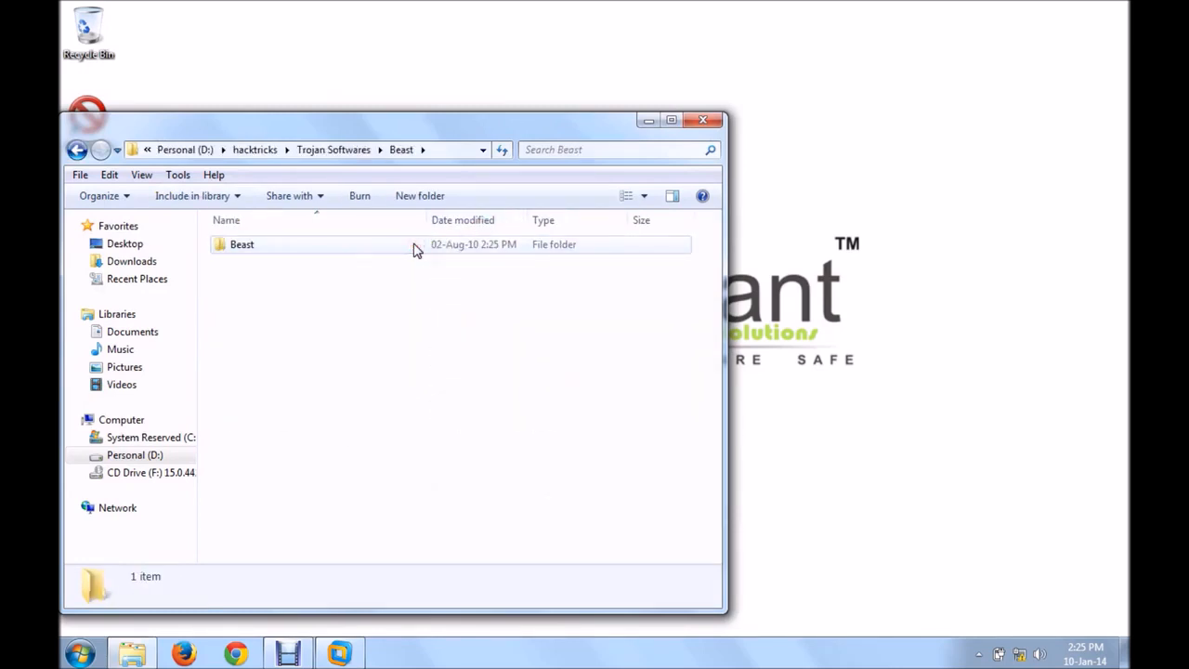
double_click(242, 244)
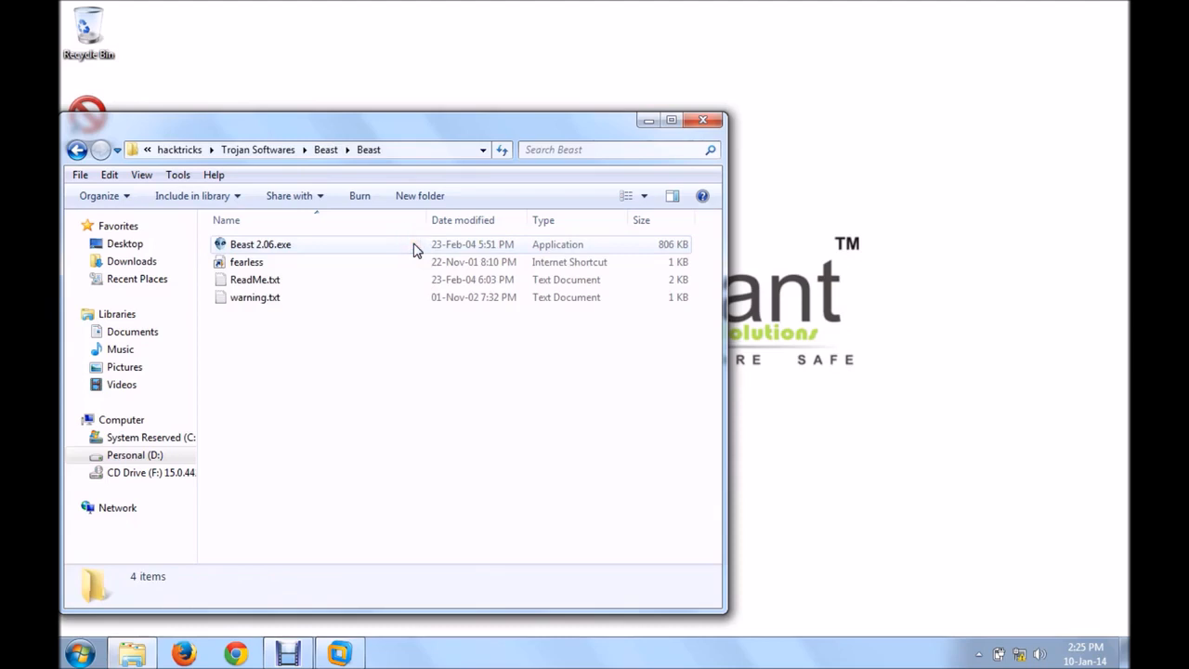
double_click(260, 244)
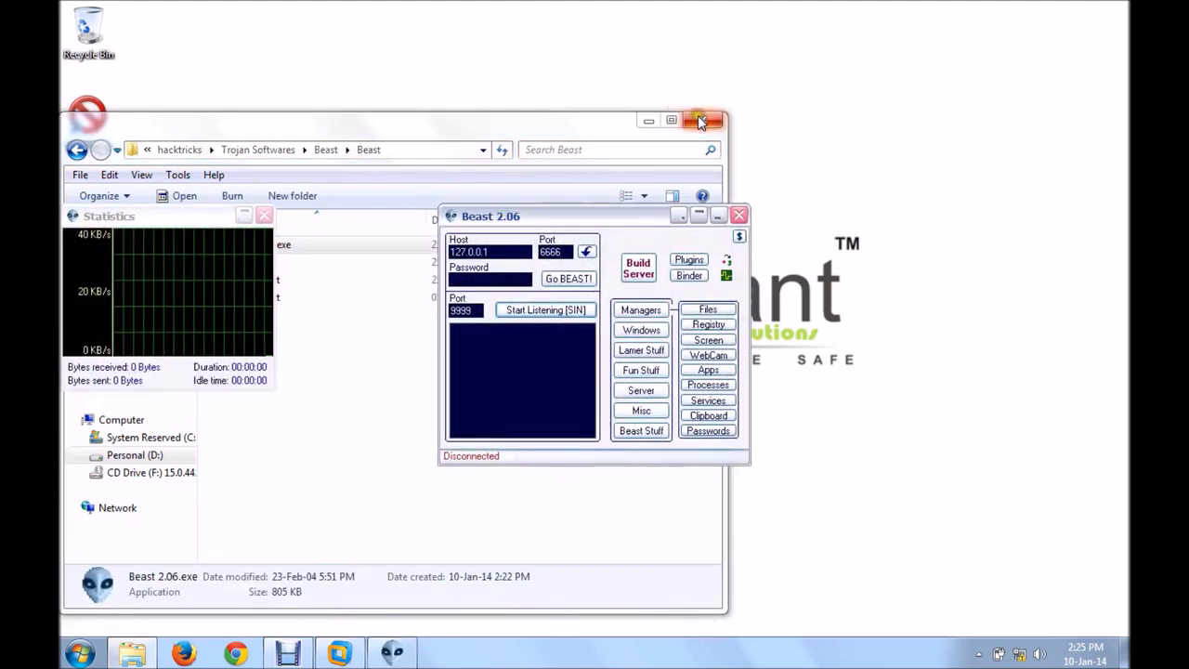
Step: Bring up the XP VM's ipconfig output showing 192.168.198.131 beside Beast
click(703, 120)
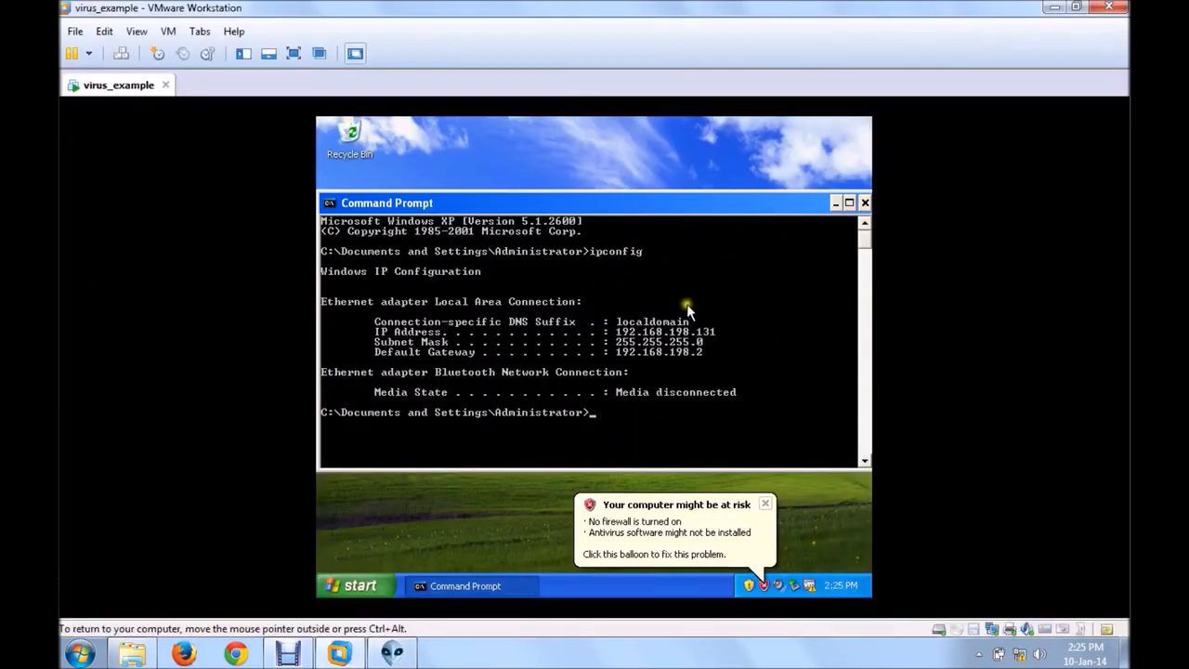
mouse_move(682, 343)
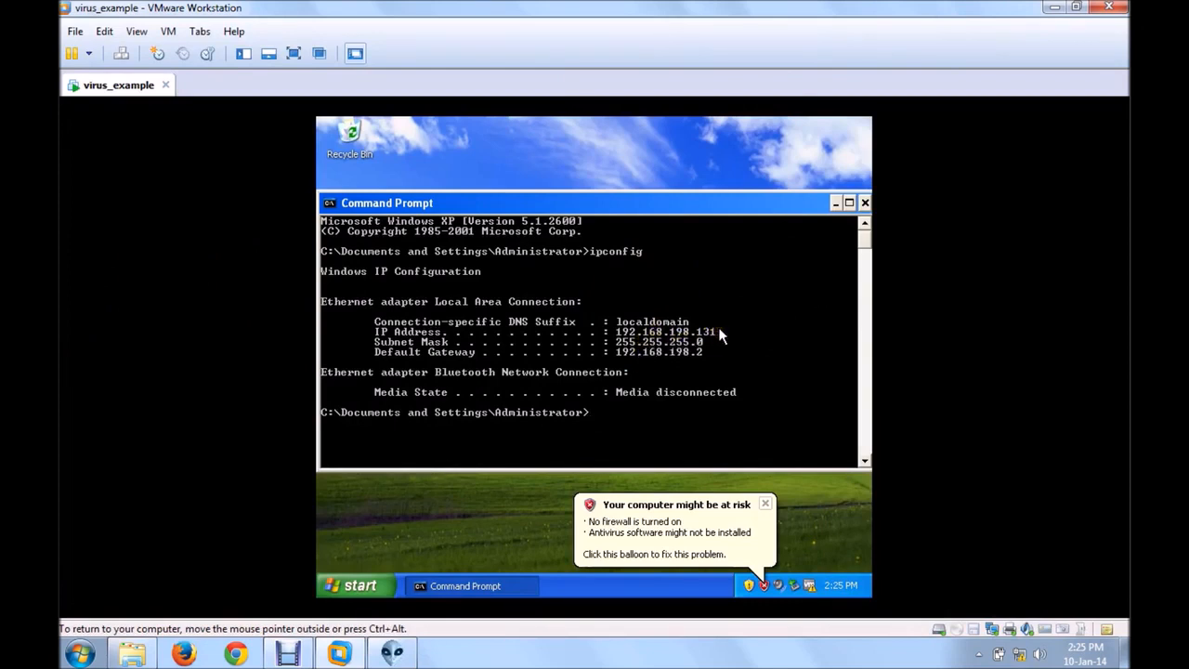
mouse_move(548, 227)
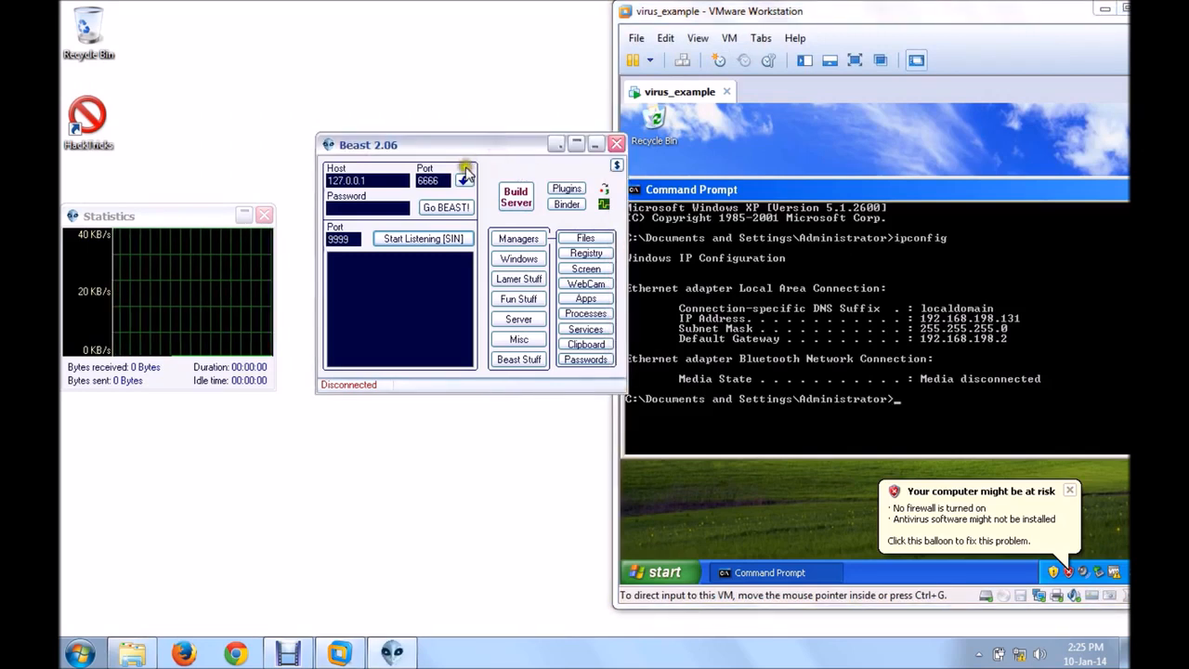
mouse_move(390, 176)
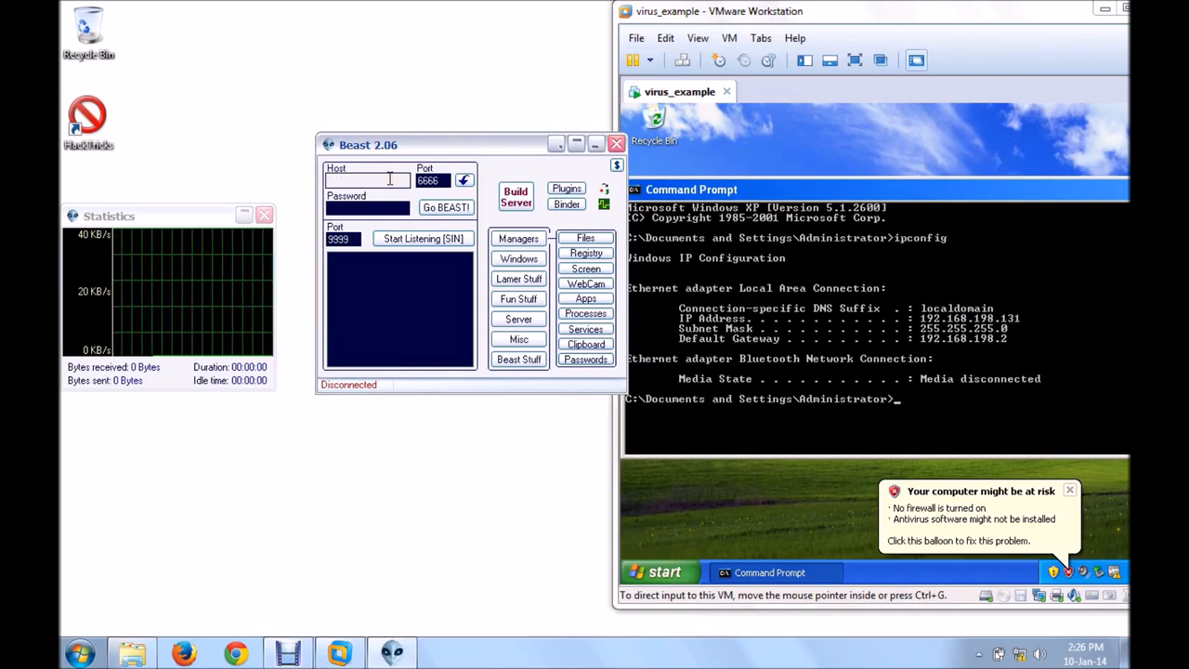
Step: Enter 192.168.198.131 in Beast's Host field
text(192.168)
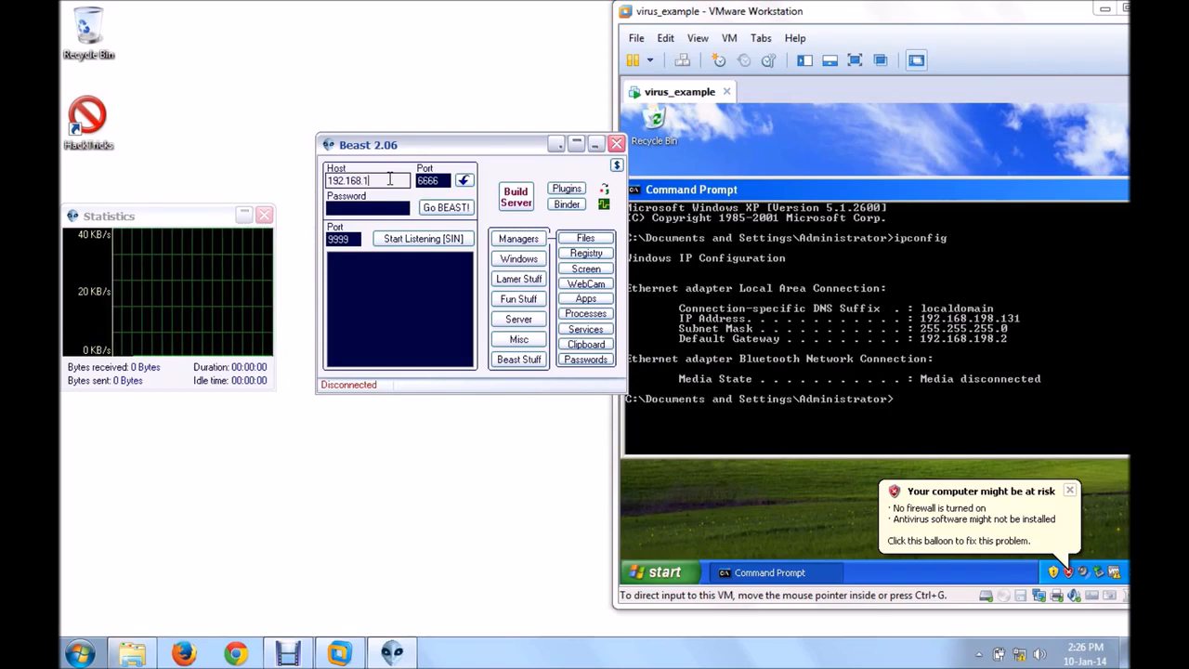
text(.198.131)
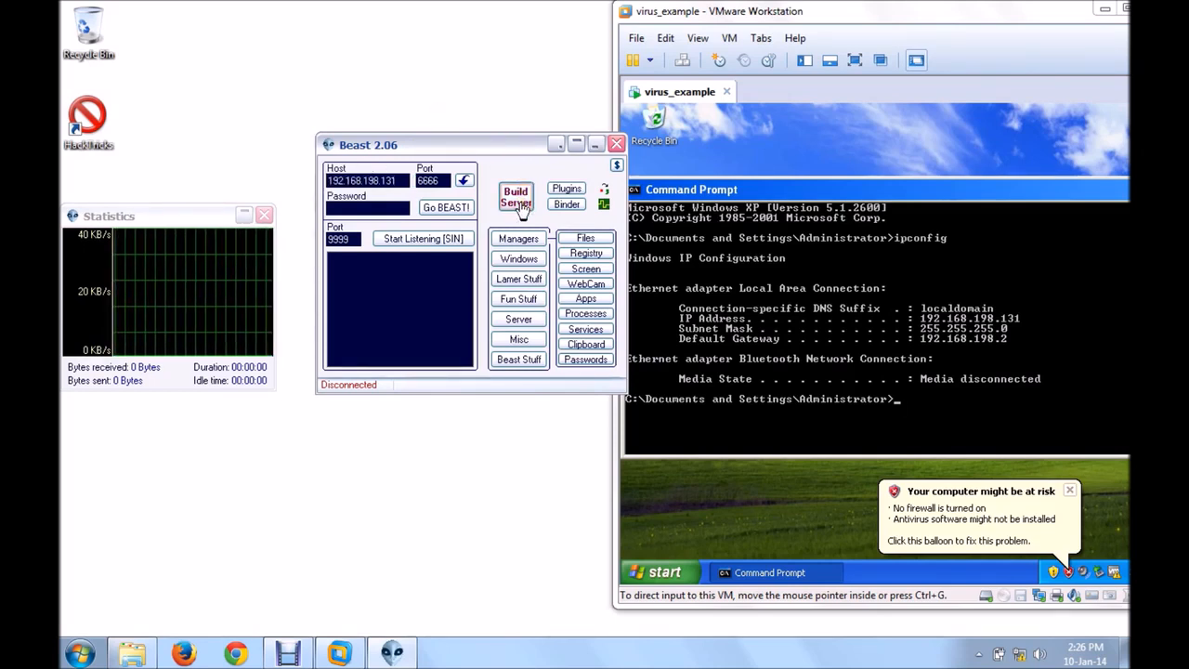
Step: Start building a server named svchost.exe with No Injection, and view its Notifications settings
click(517, 198)
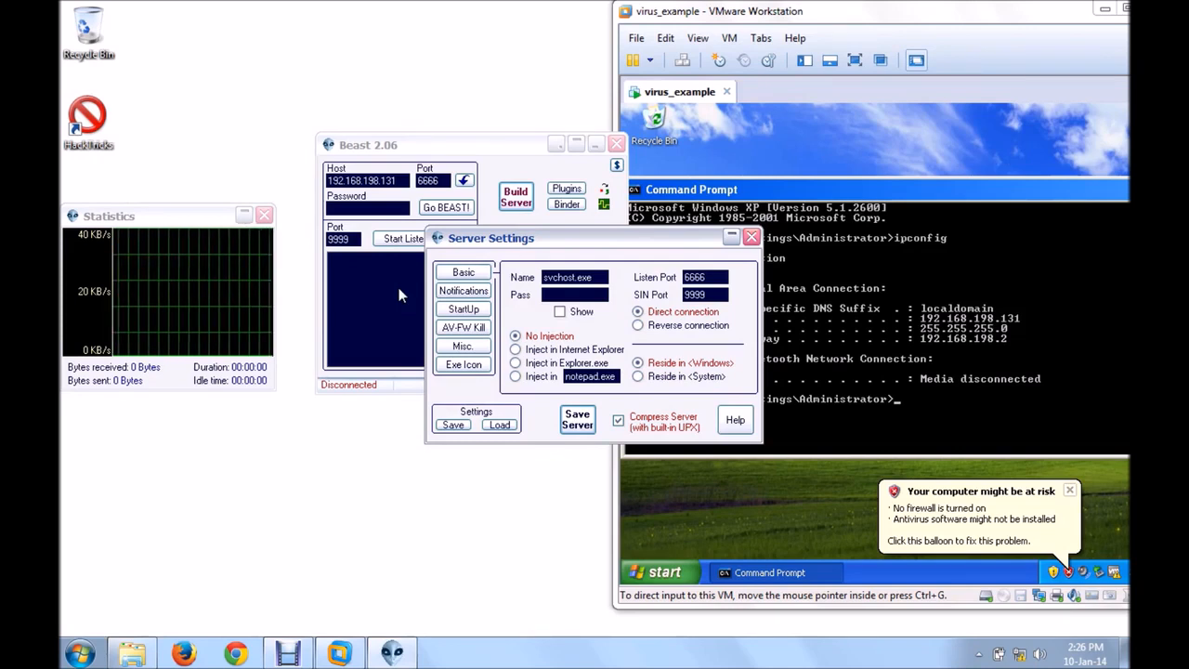
mouse_move(488, 221)
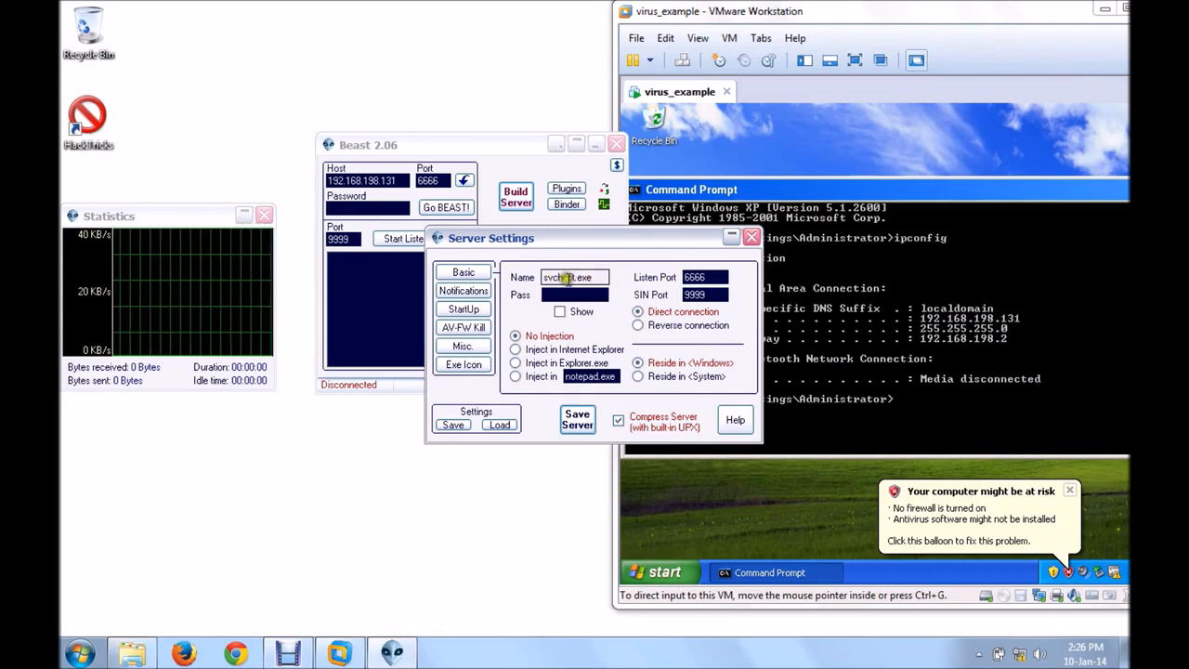
text(svchost.exe)
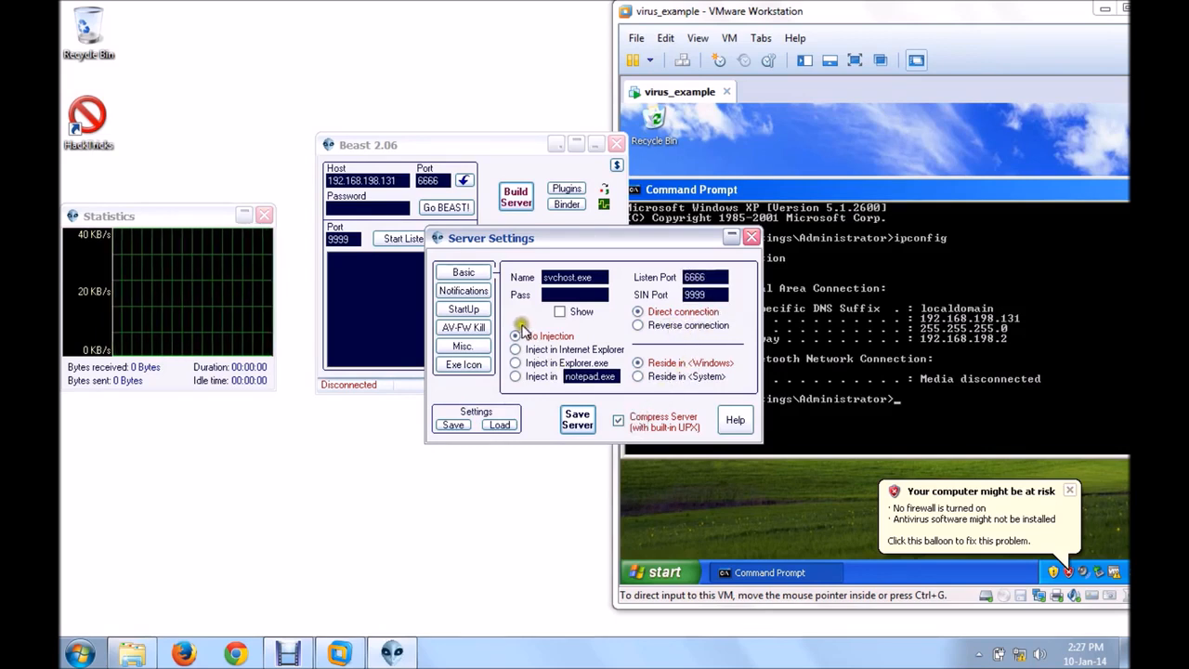
click(463, 290)
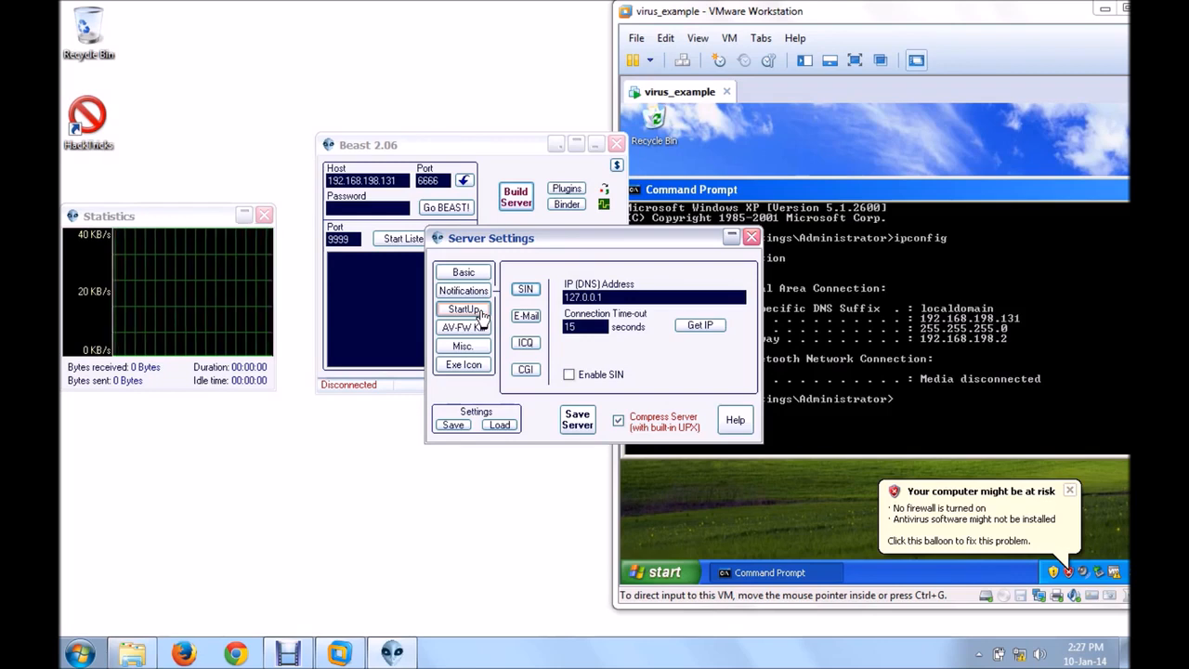
Step: Review the server's StartUp, AV-FW Kill and Misc. options
click(463, 309)
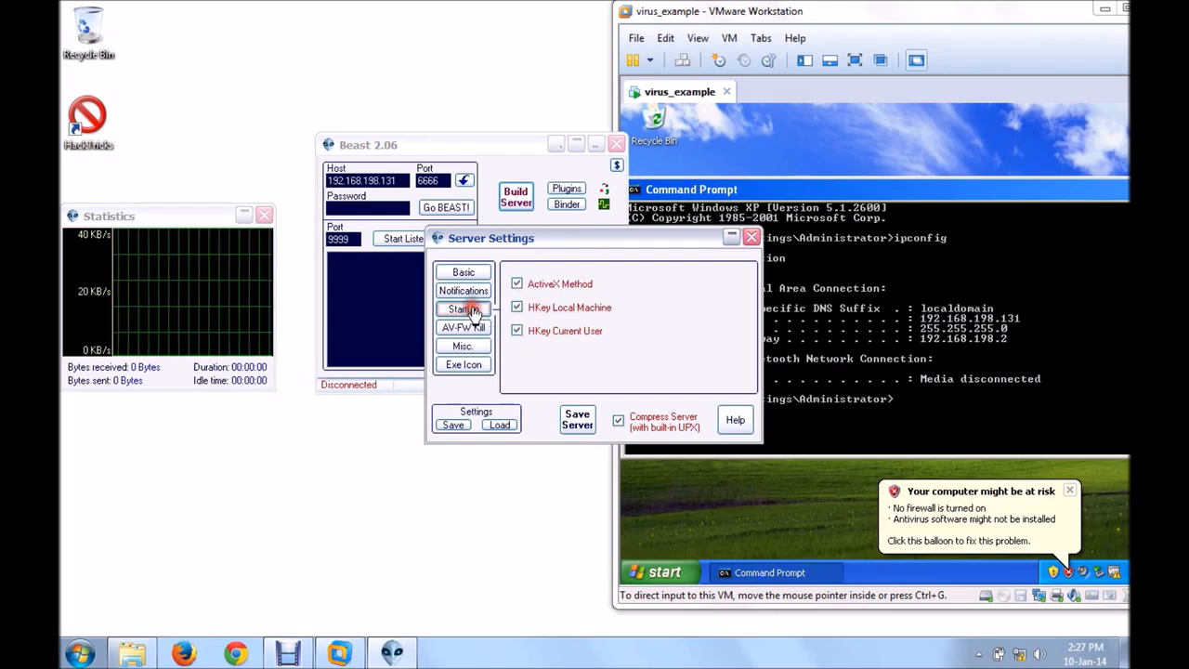
click(463, 327)
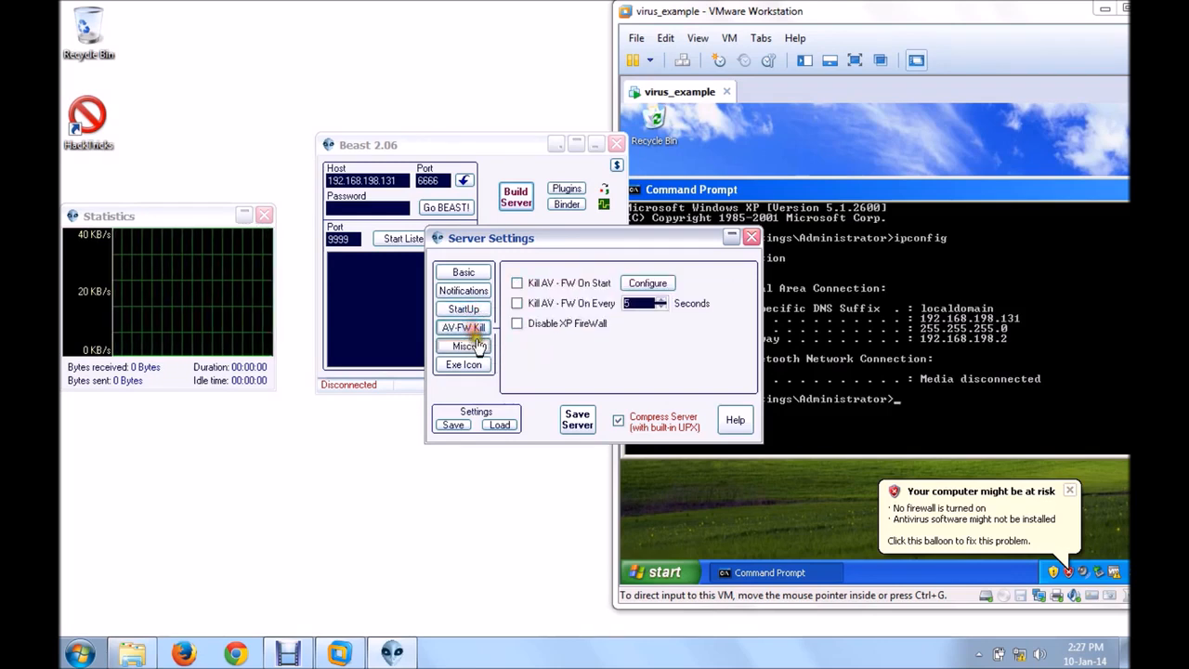
click(463, 364)
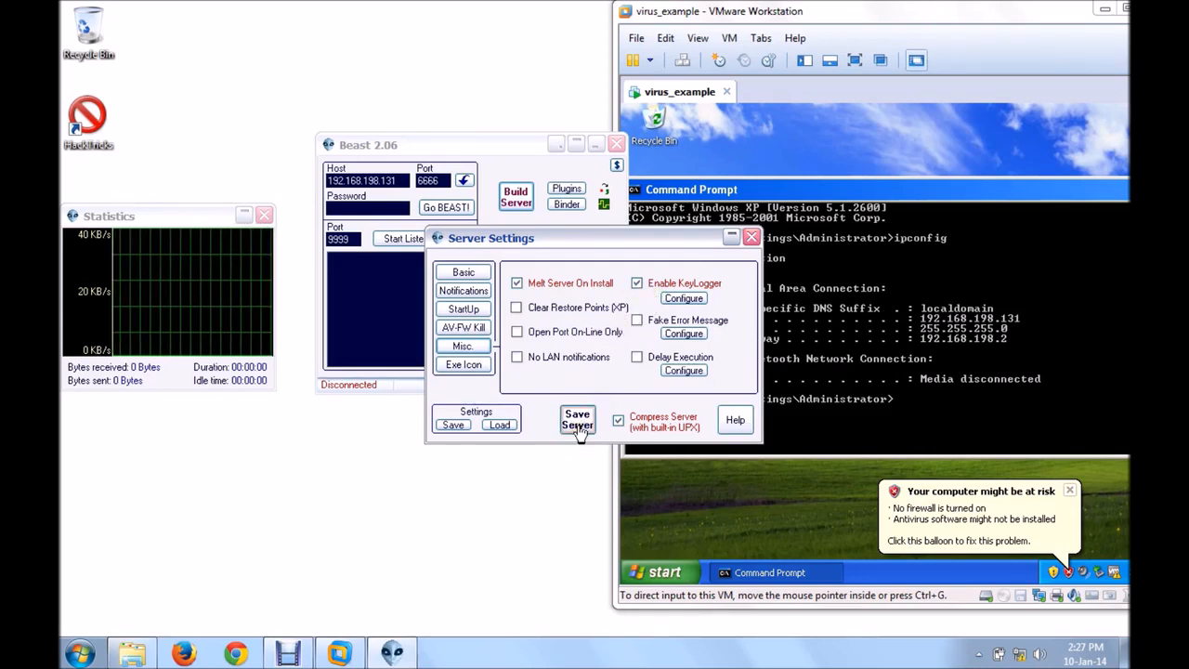
Step: Save the server and dismiss the saved-server Information message
click(577, 420)
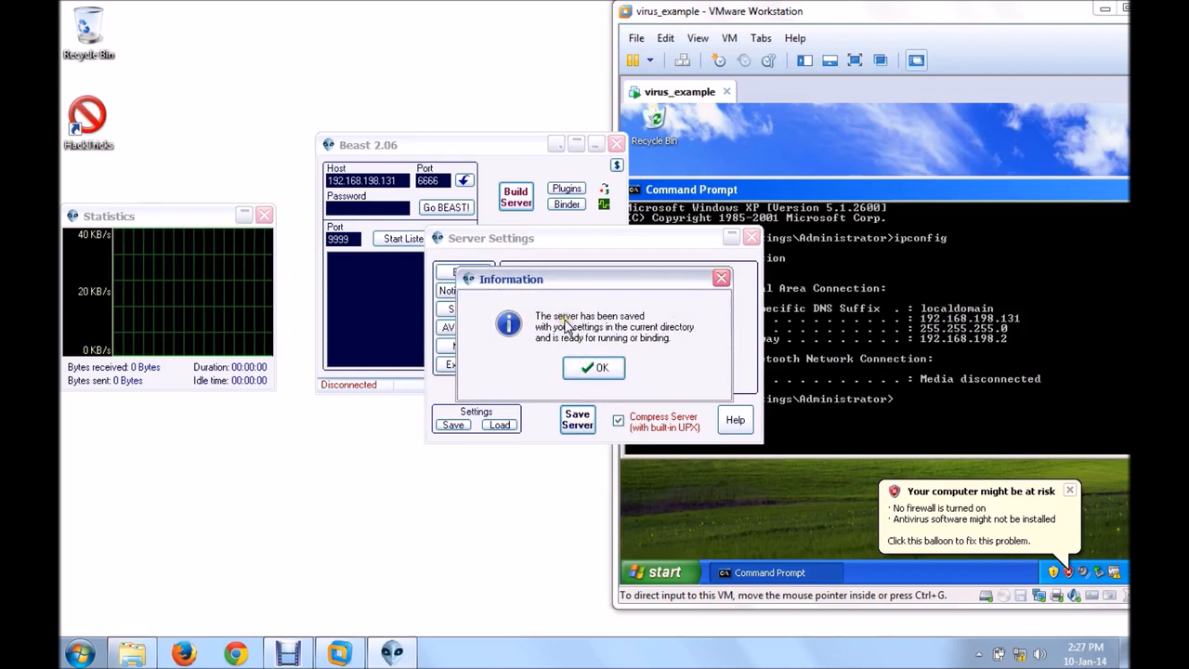
mouse_move(674, 339)
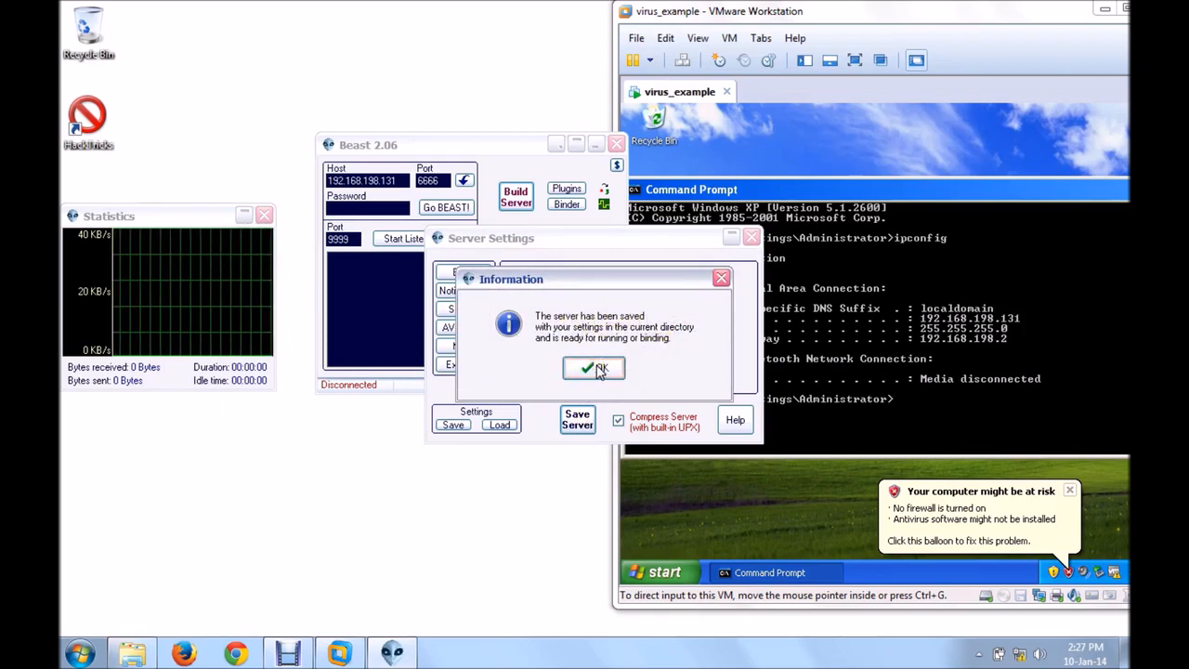
click(594, 368)
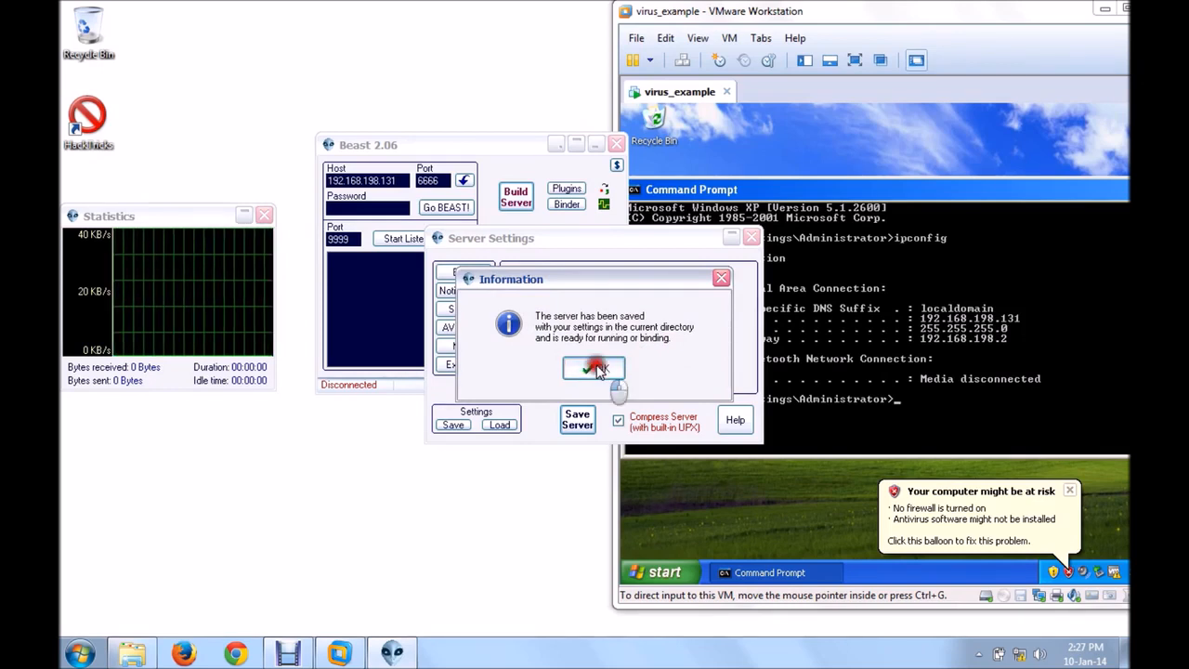
click(593, 368)
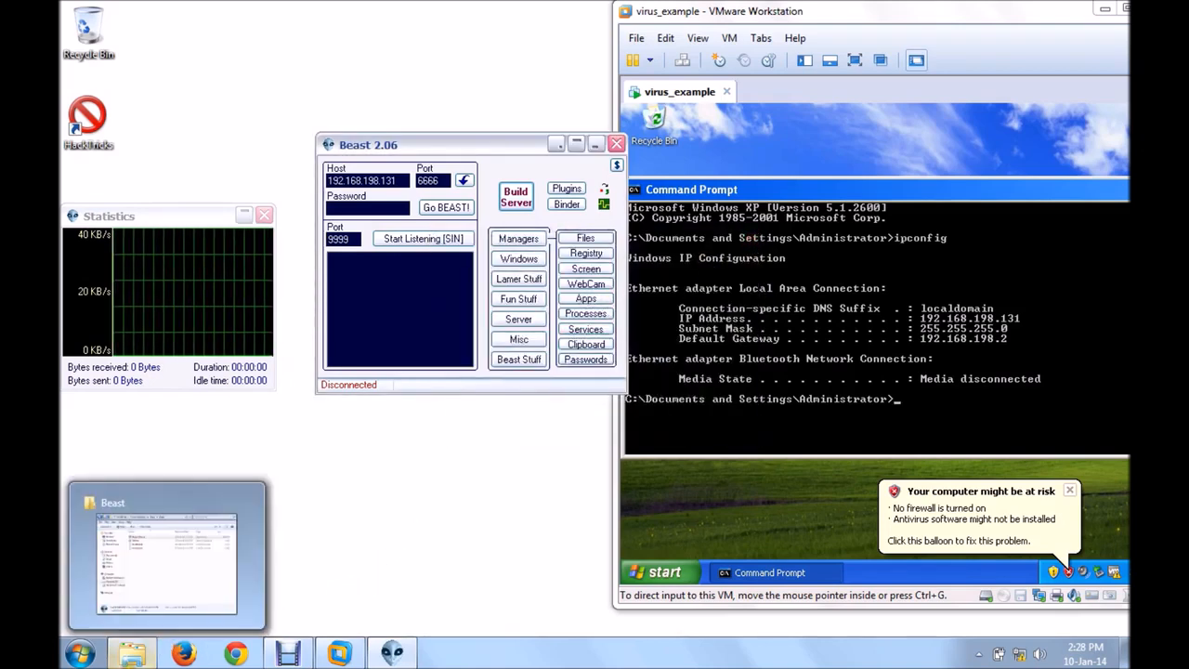
Step: Drag the newly built server.exe from the Beast folder onto the XP VM desktop
click(167, 553)
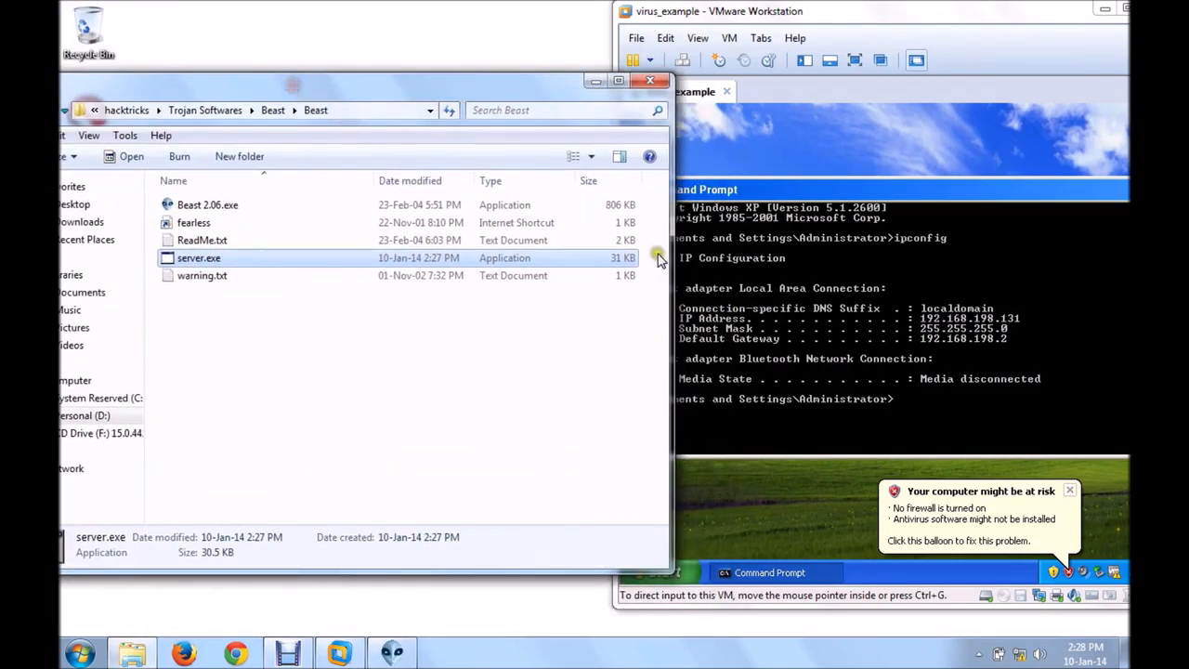
double_click(199, 257)
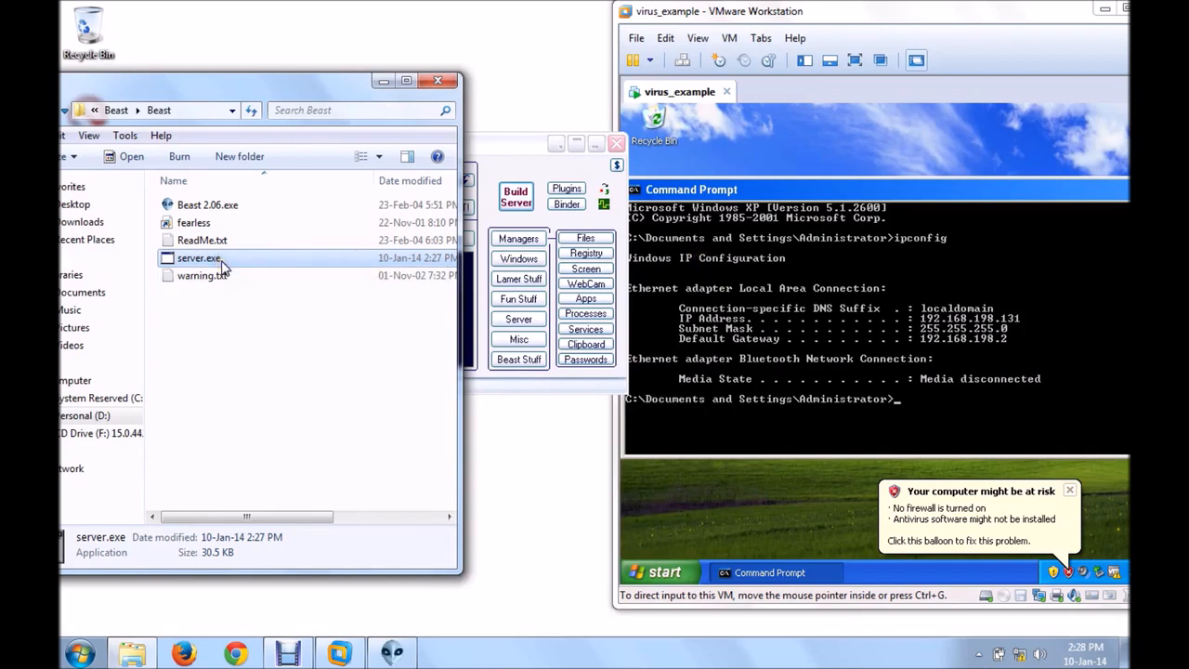
click(200, 257)
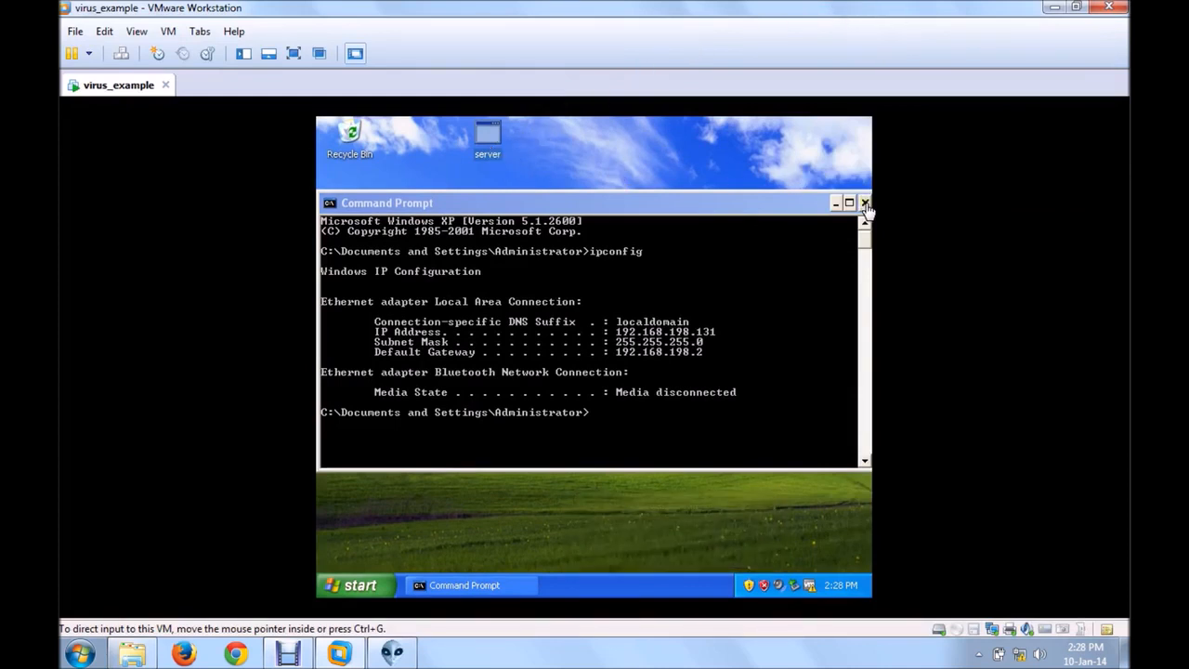
Step: Move the server icon lower on the XP desktop and dock the VM window right
click(865, 203)
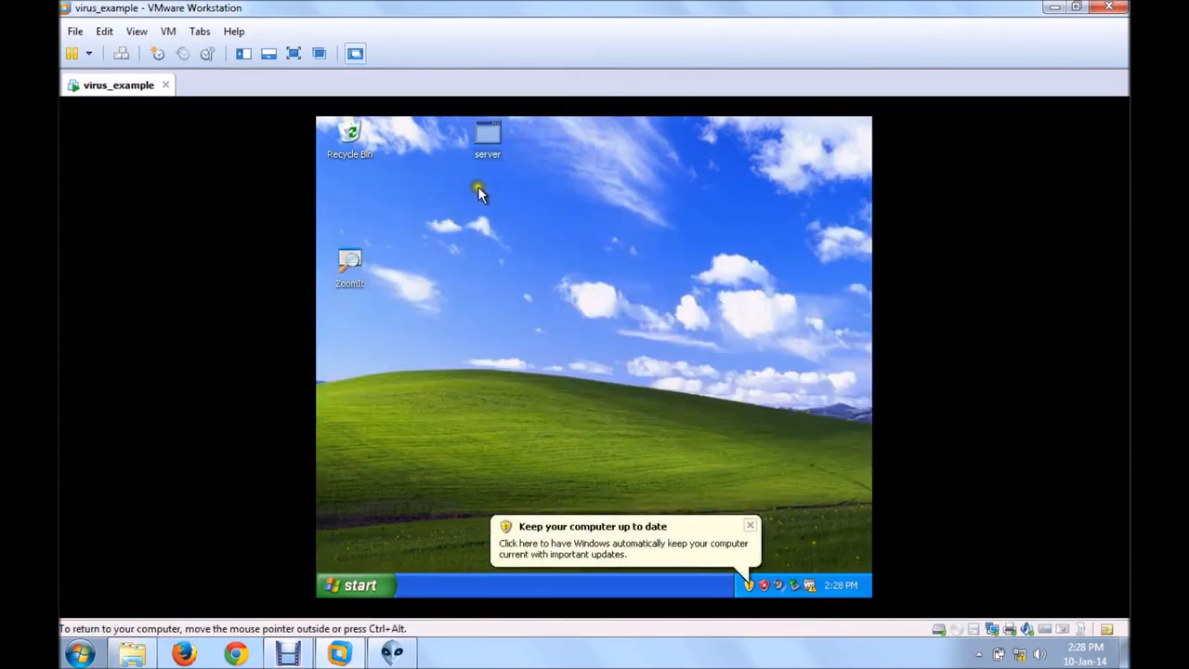
drag(487, 134, 479, 214)
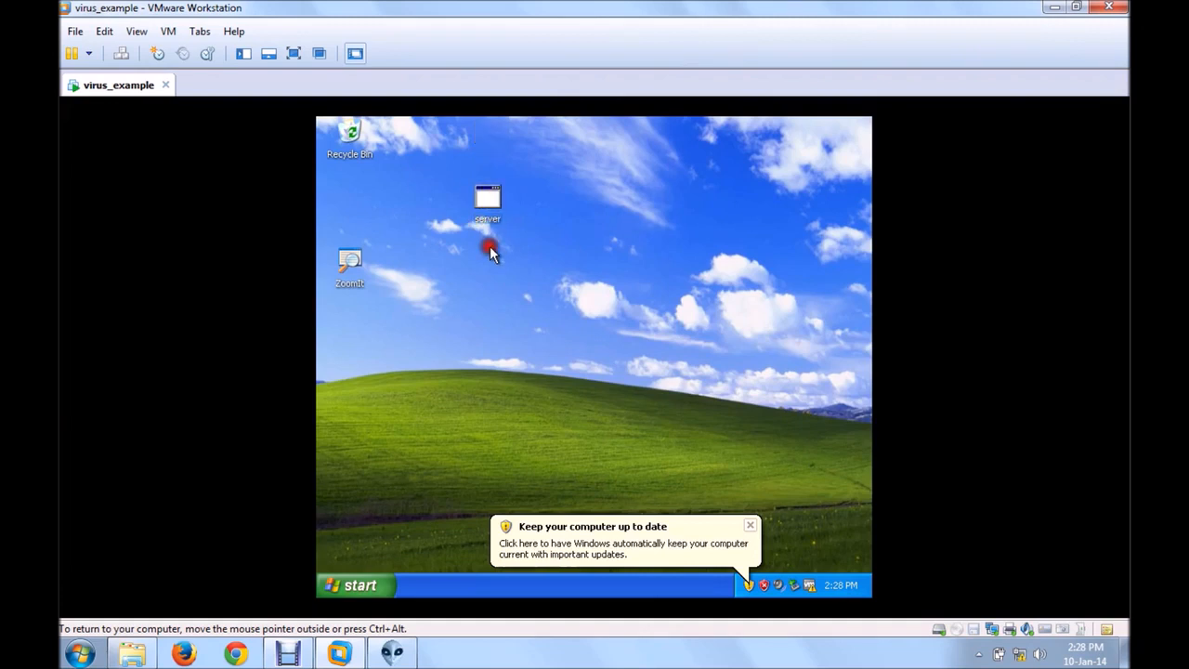
click(487, 197)
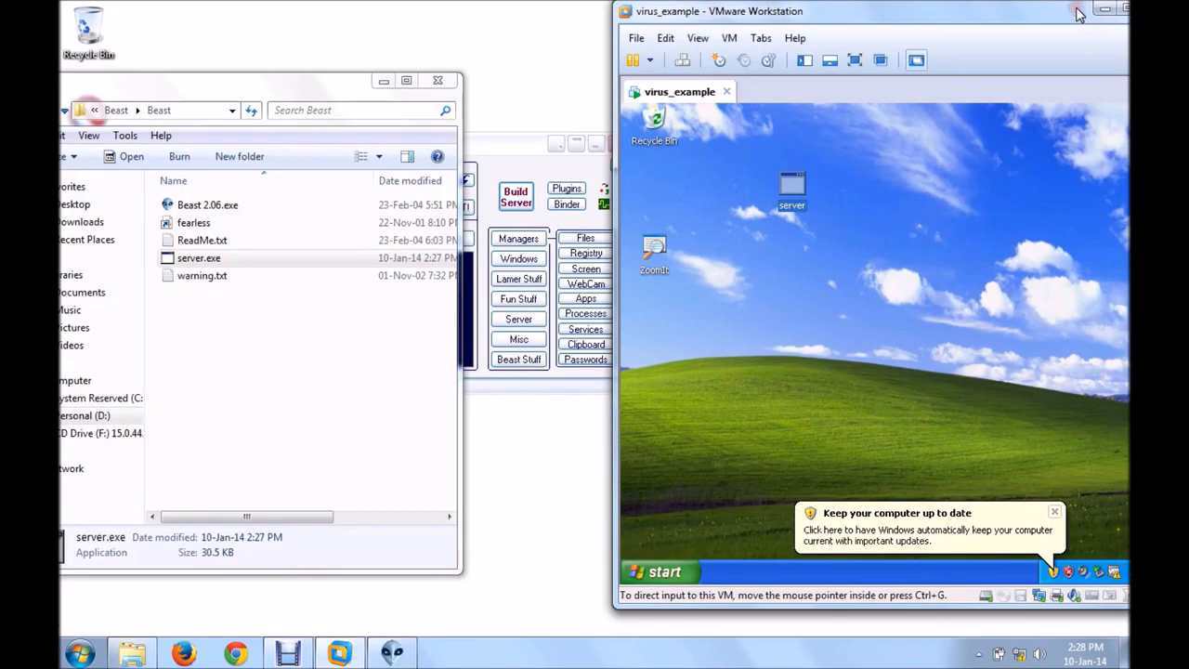
mouse_move(792, 195)
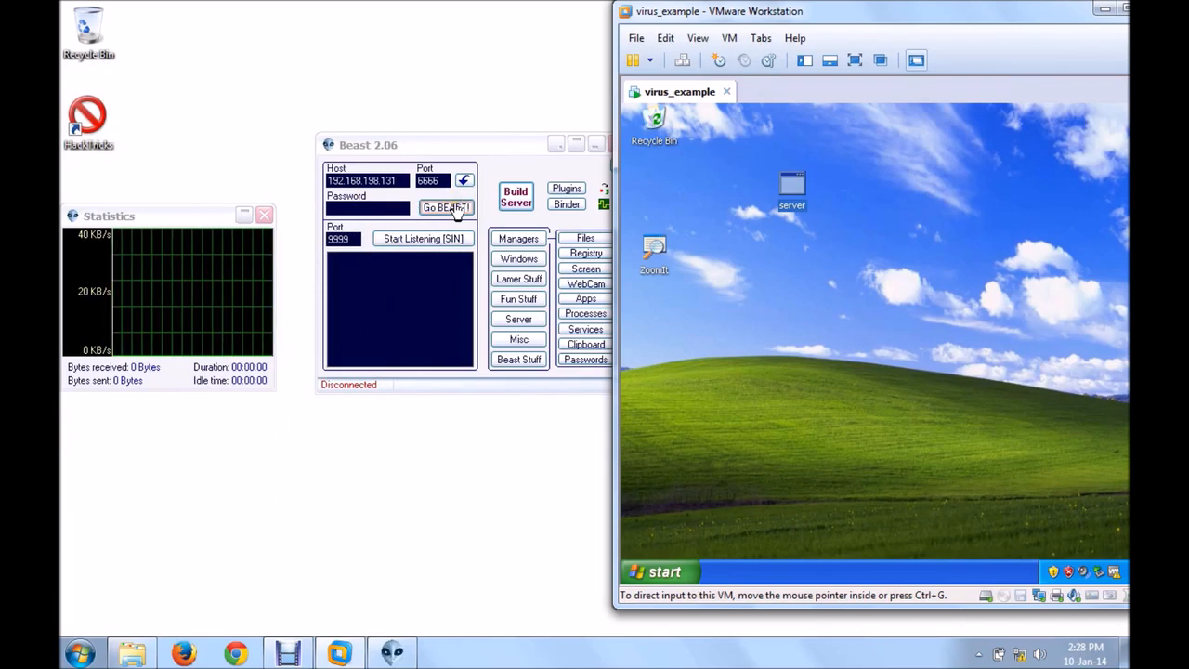
Step: Connect Beast to 192.168.198.131 on port 6666 and move its window up-left
click(445, 207)
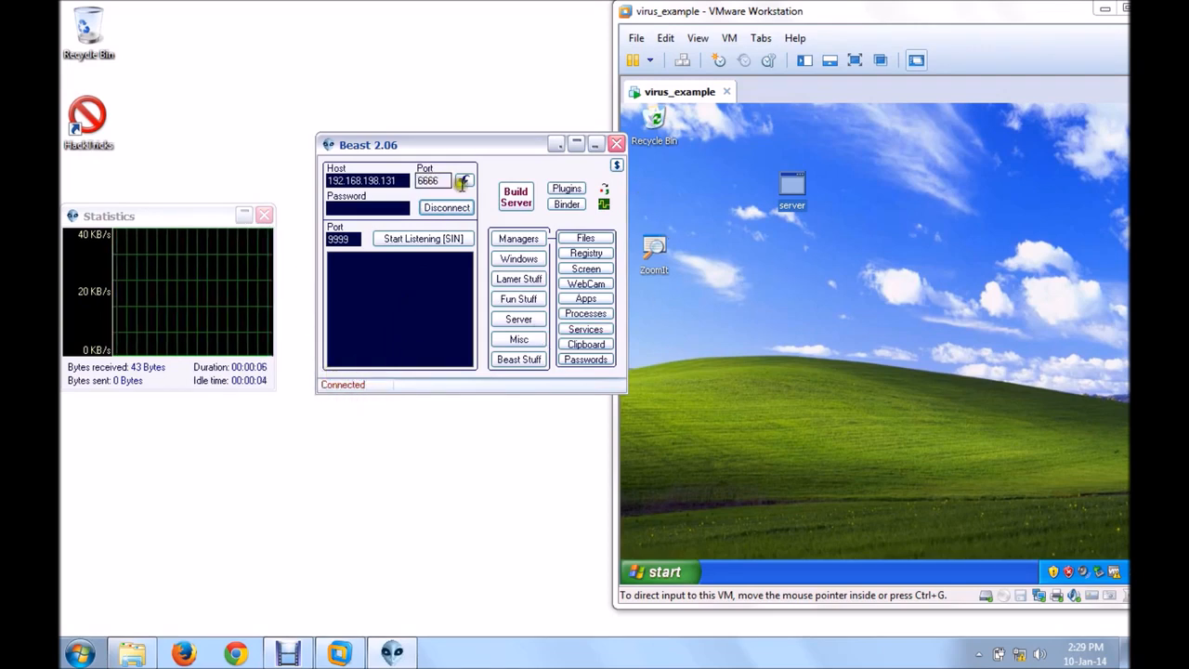
drag(368, 144, 304, 96)
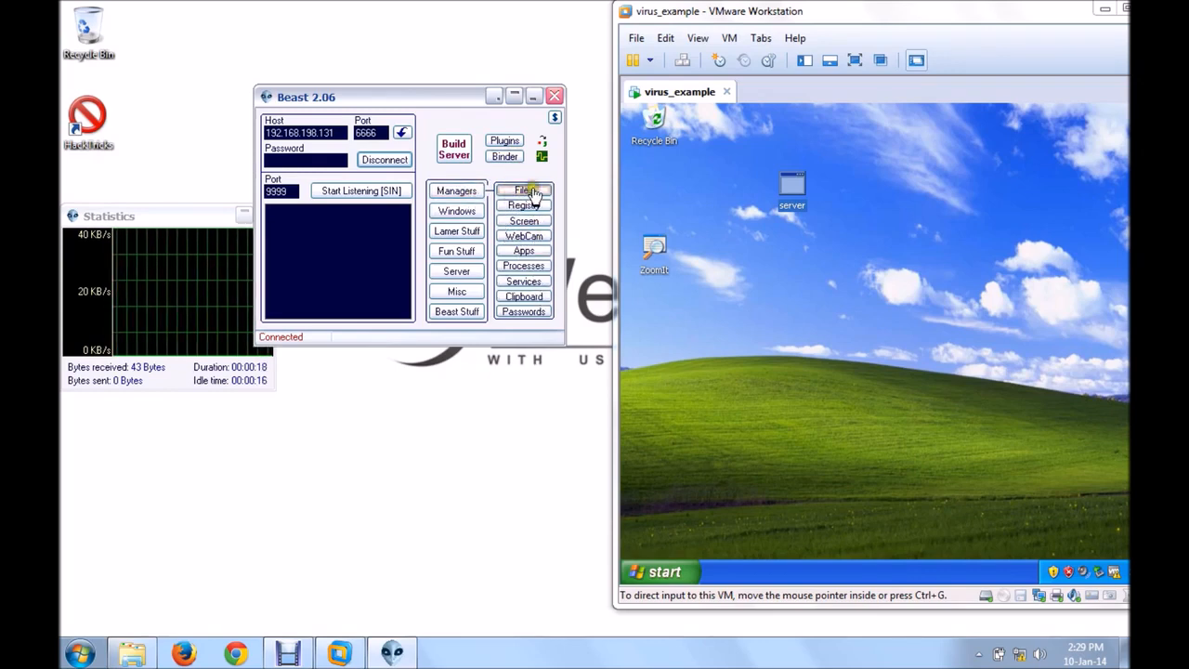
Step: Load the remote C:\ drive in File Manager and select System Volume Information and ntldr
click(524, 190)
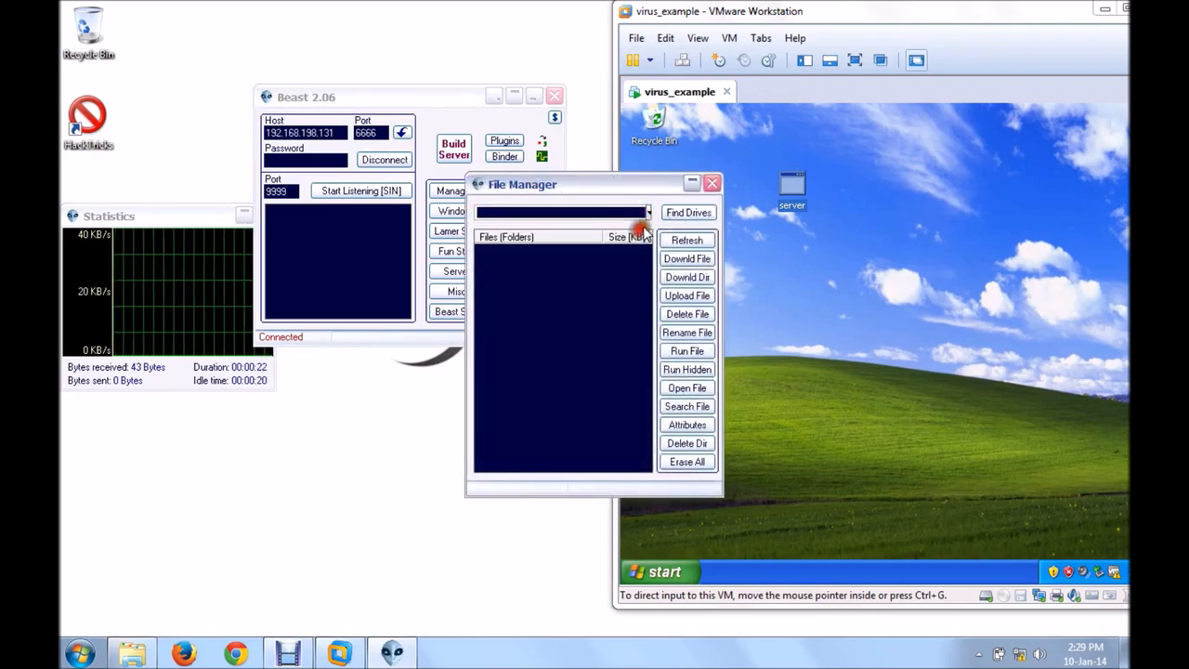
click(689, 212)
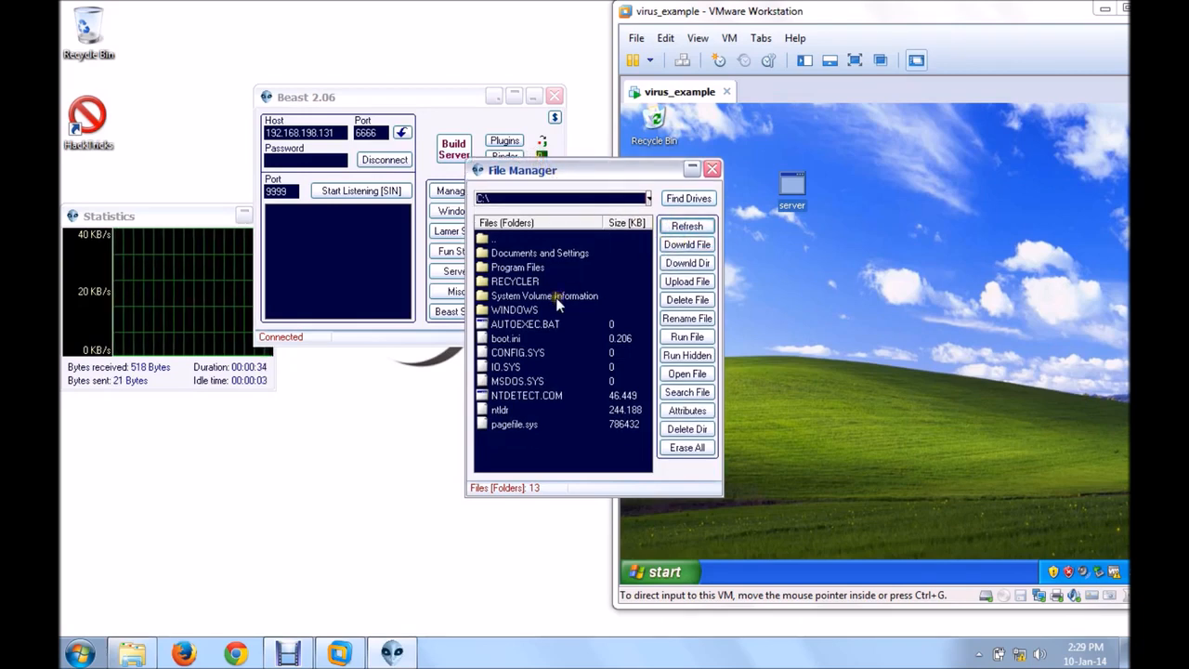
click(544, 295)
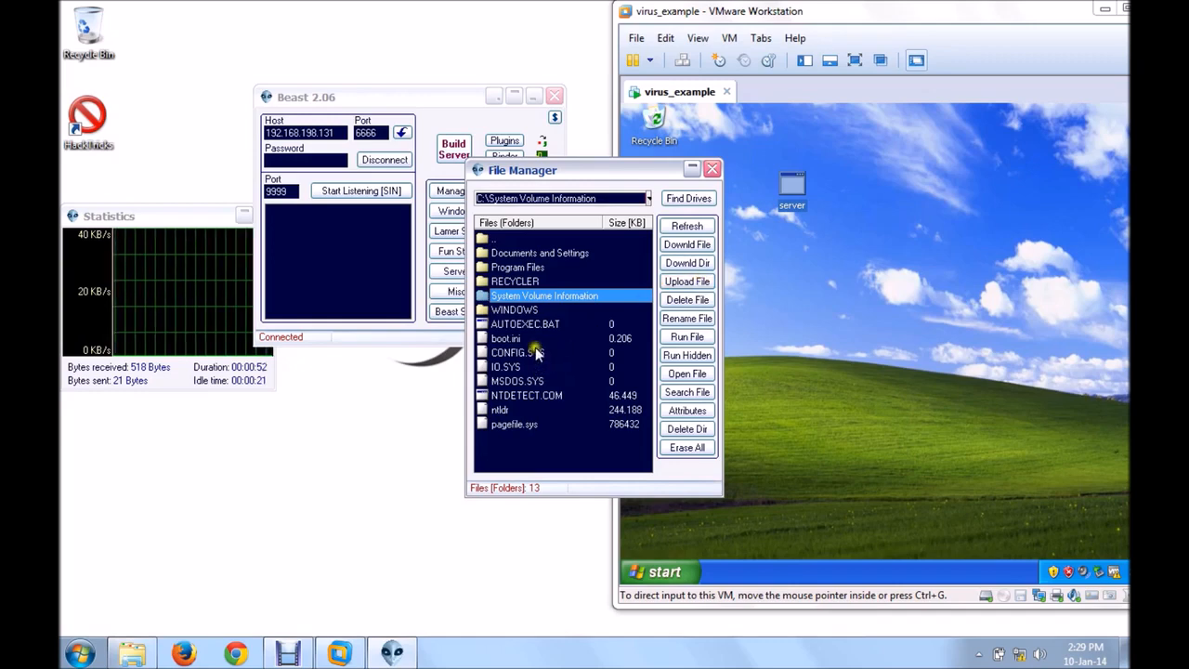
click(500, 410)
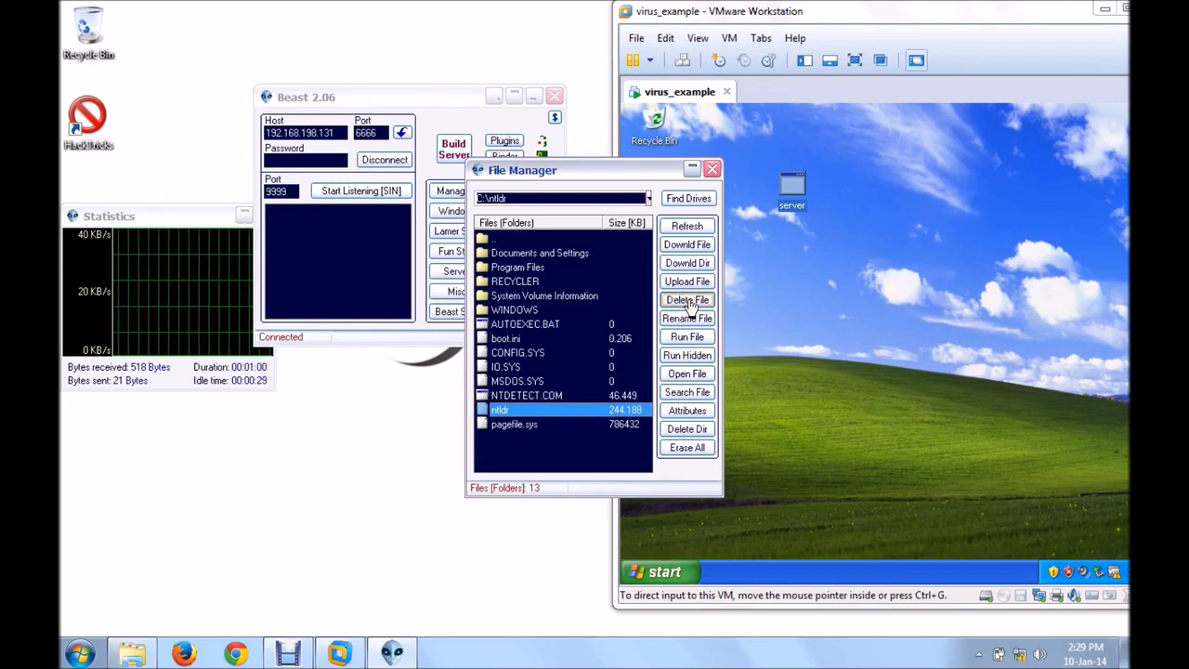
mouse_move(576, 314)
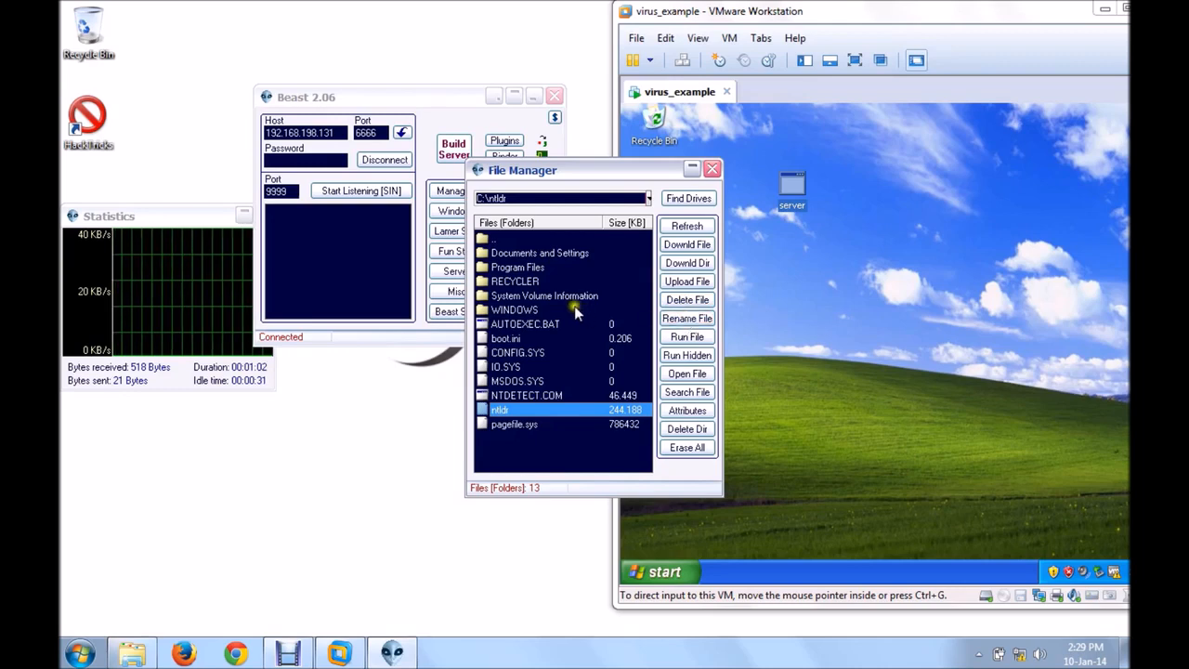
mouse_move(687, 336)
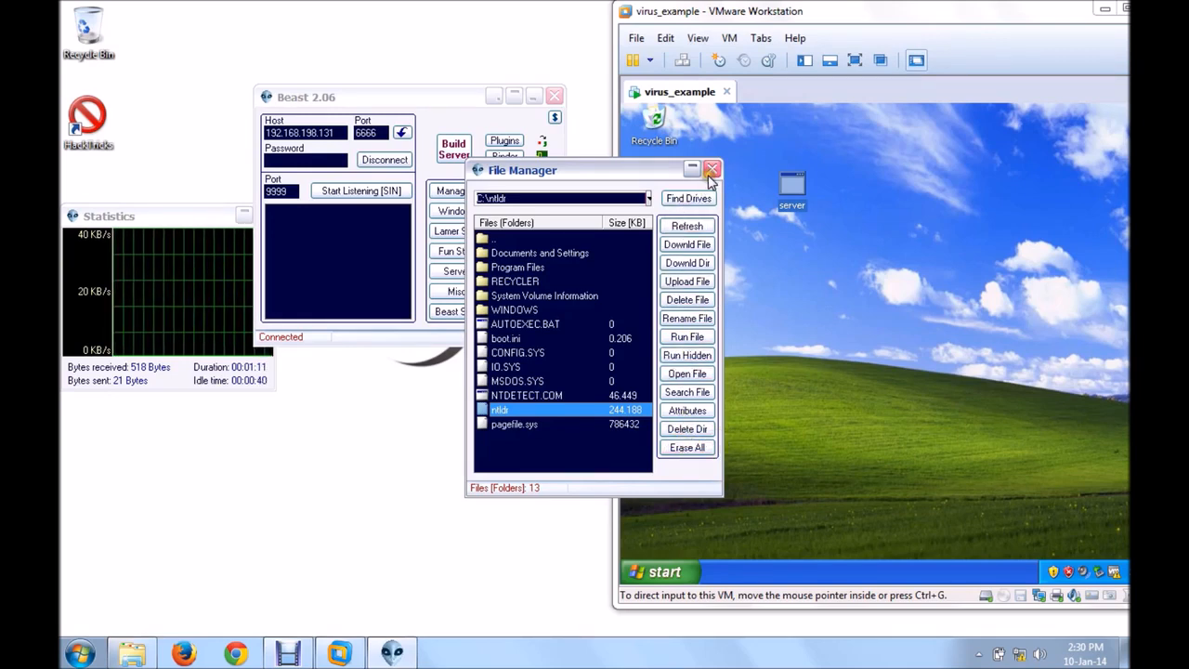
Step: Close File Manager and list HKey_Classes_Root's 2669 subkeys in Registry Manager
click(712, 170)
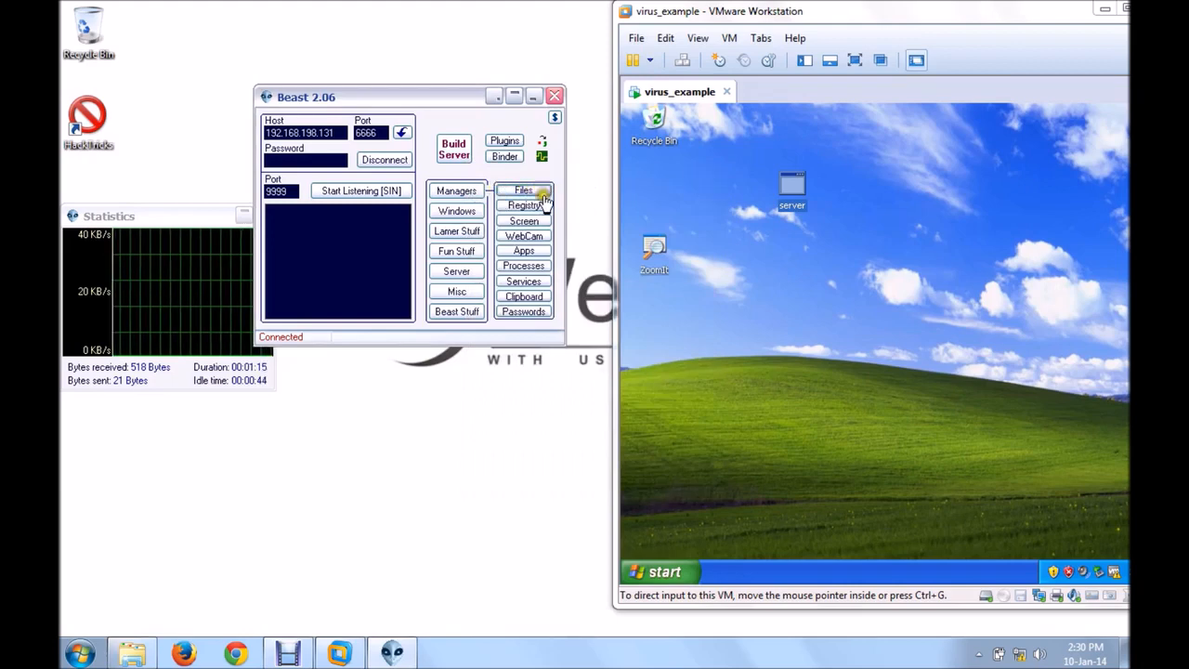
click(524, 204)
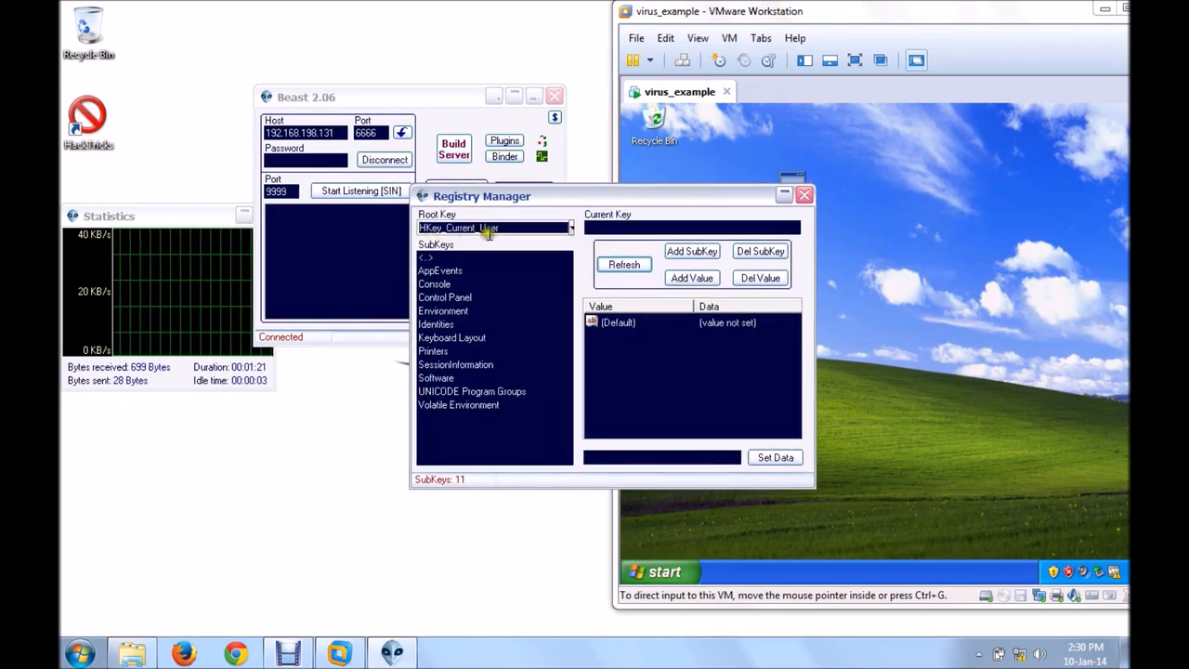
click(570, 227)
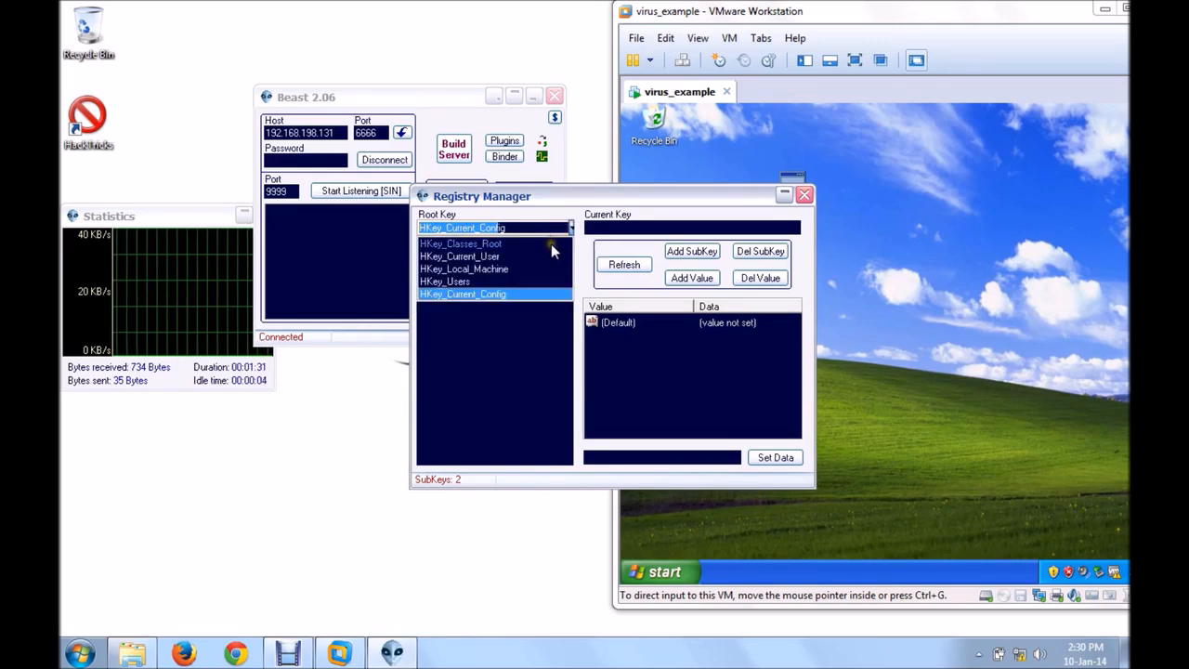
click(460, 243)
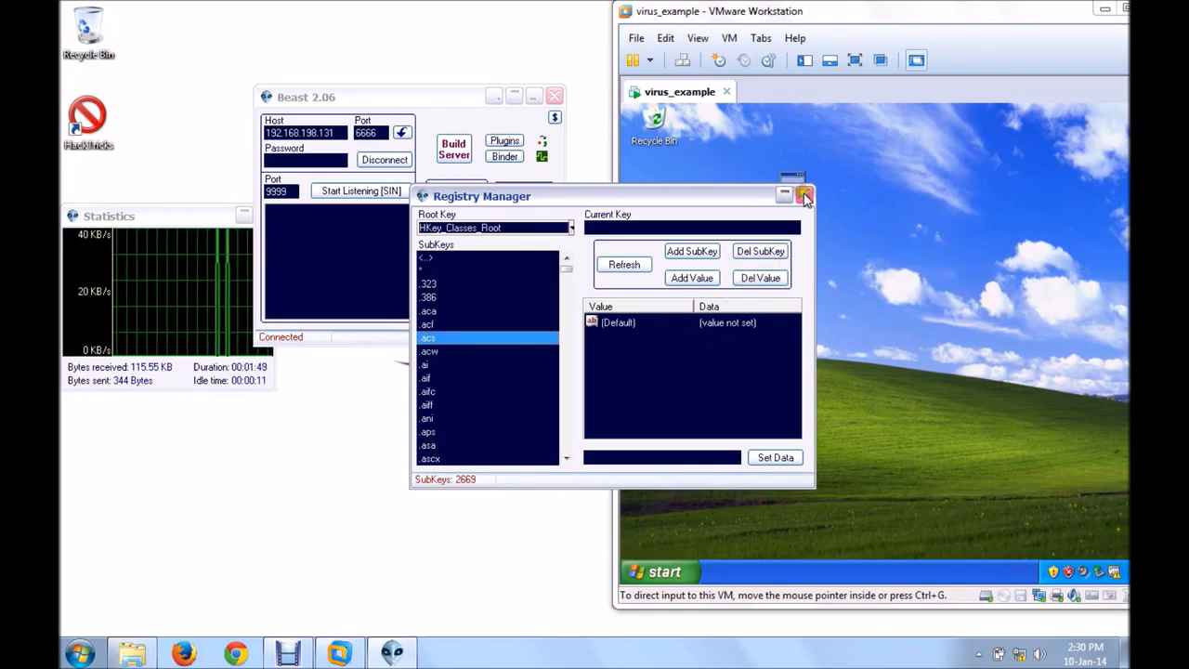
mouse_move(805, 194)
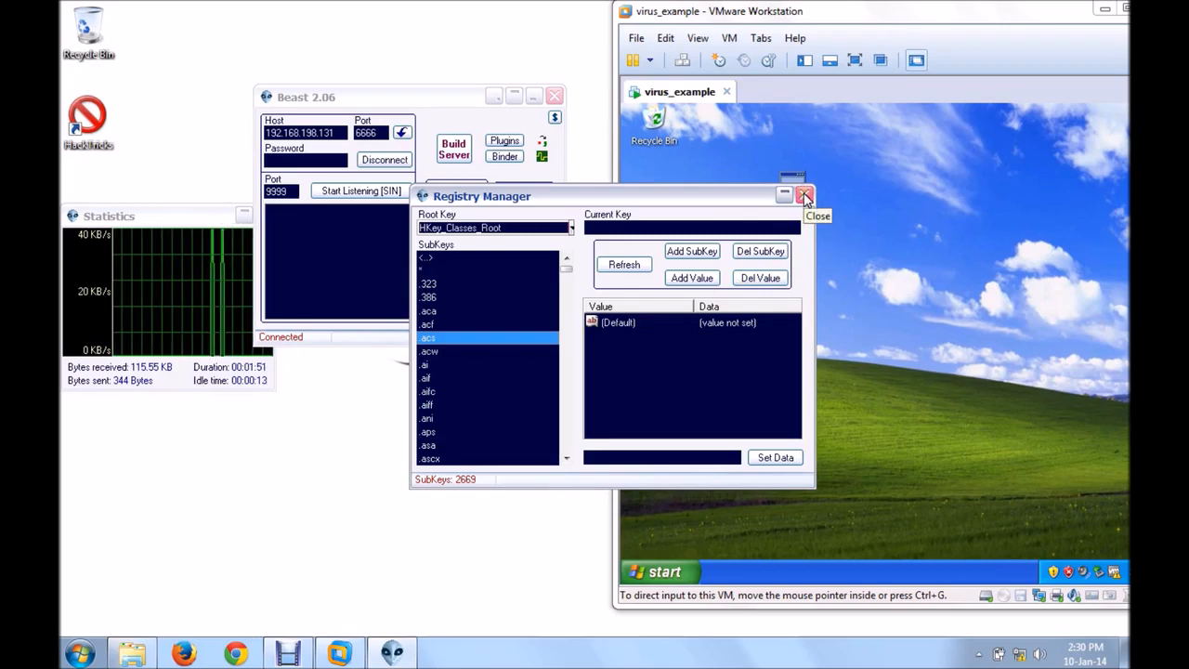
Step: Close Registry Manager, then view Apps Manager showing 0 visible apps and close it
click(804, 194)
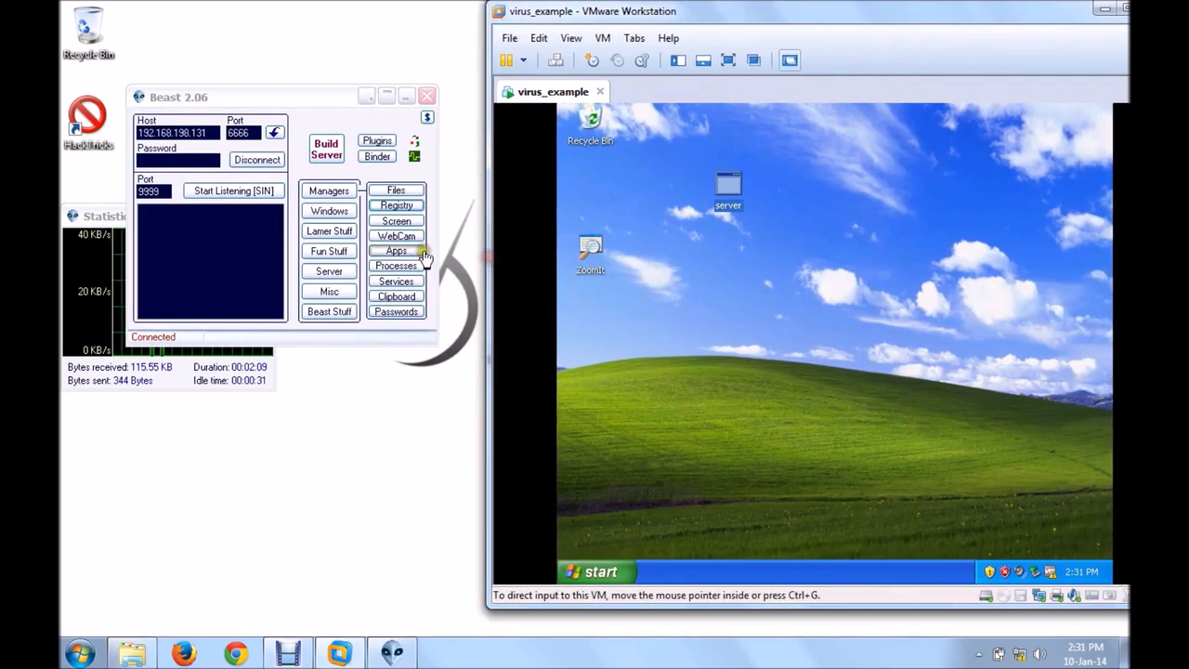
click(396, 250)
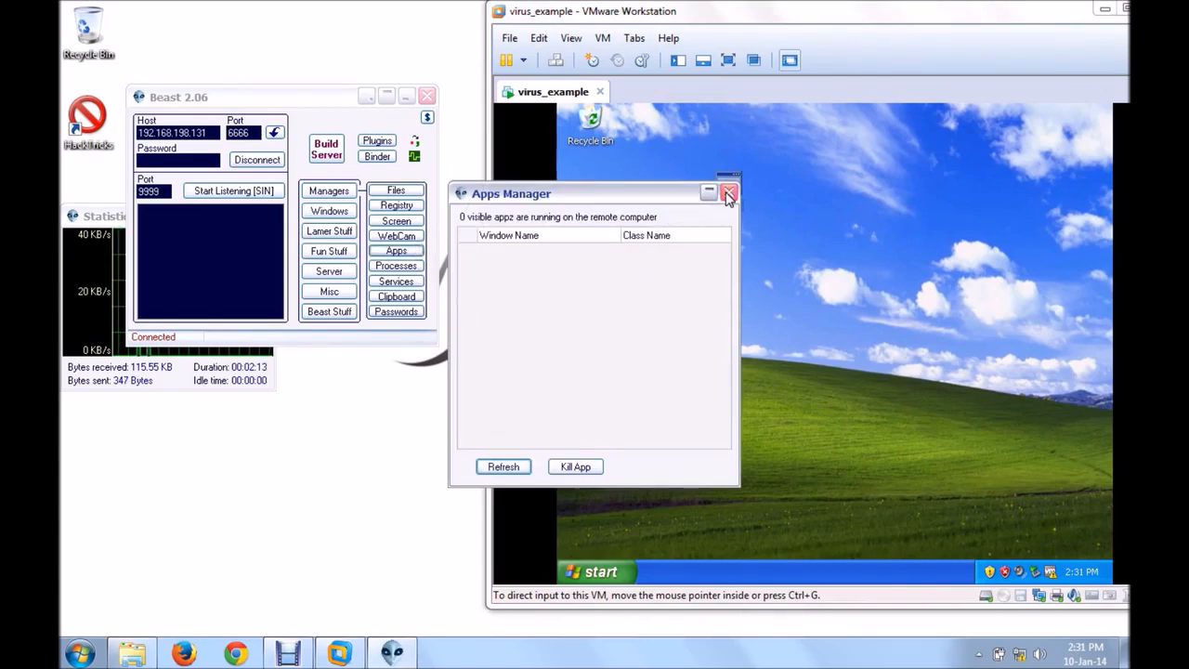
click(729, 194)
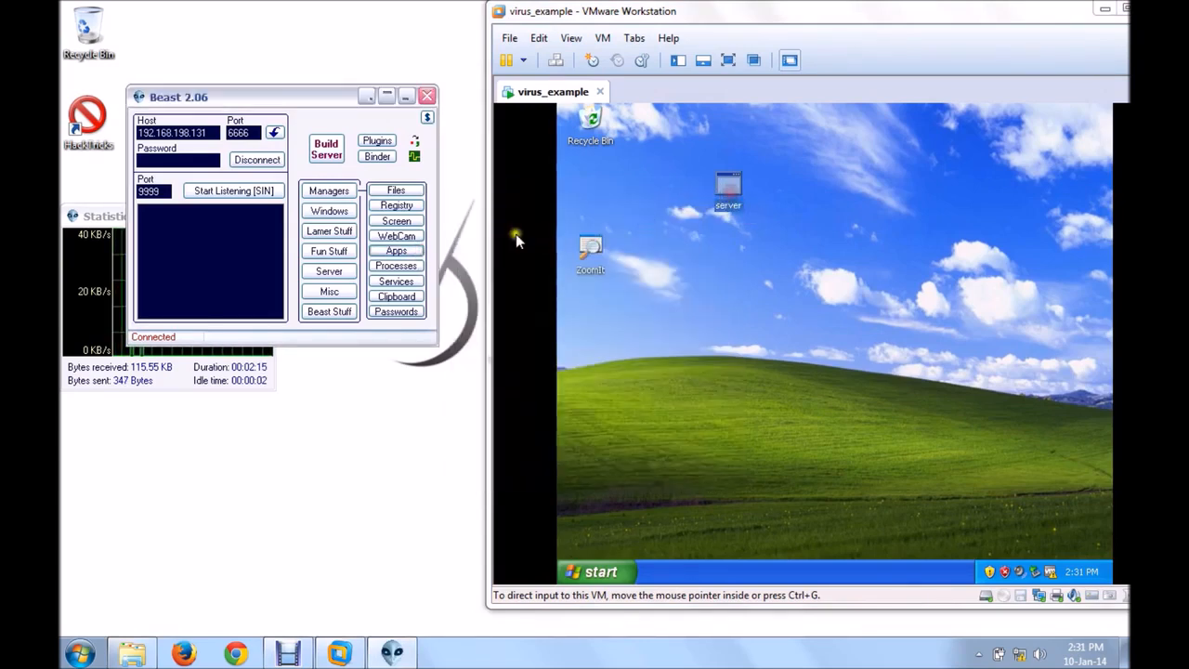
Step: Open Processes Manager listing the 26 remote processes and select explorer.exe
click(396, 265)
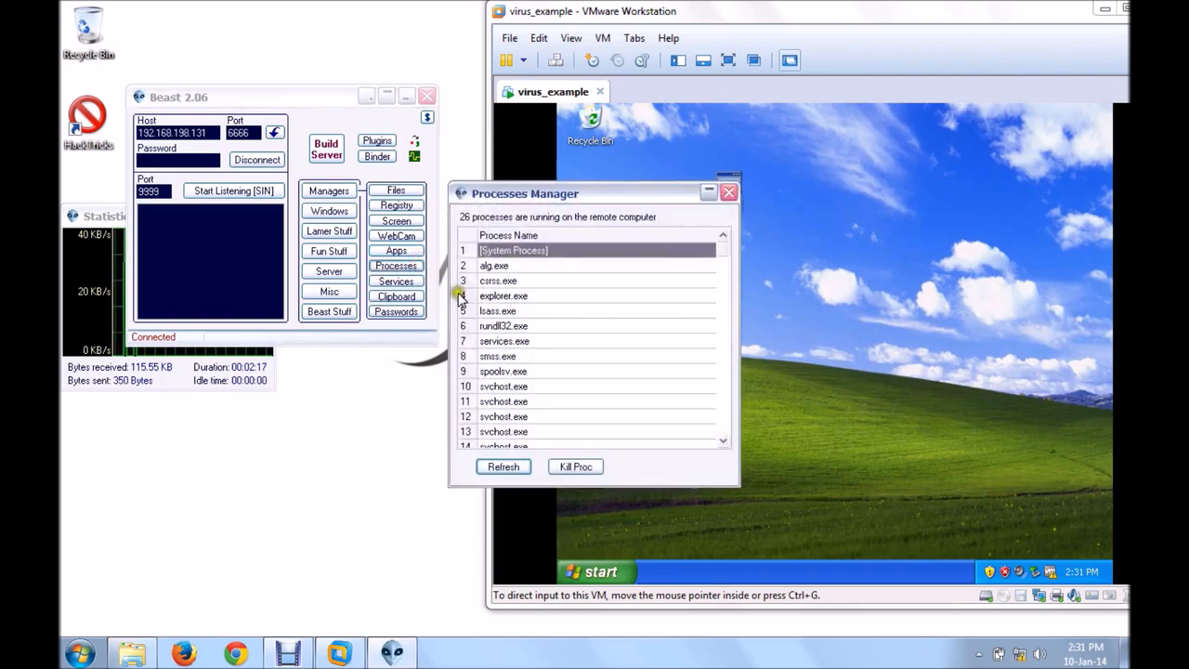
click(503, 371)
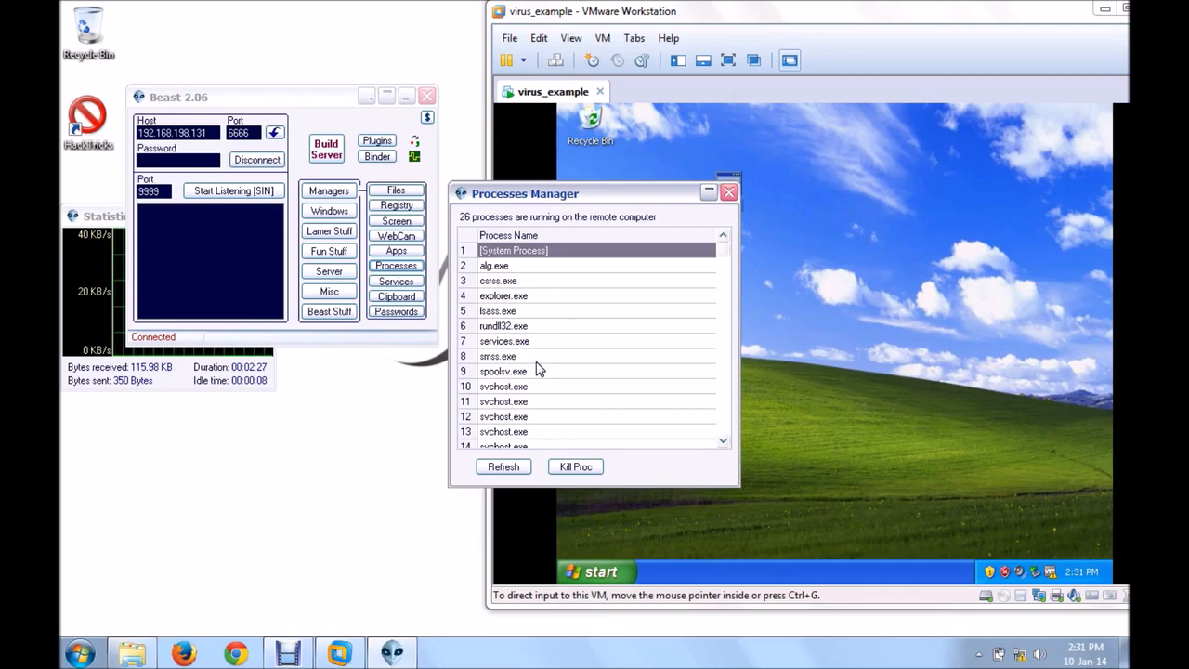
click(503, 295)
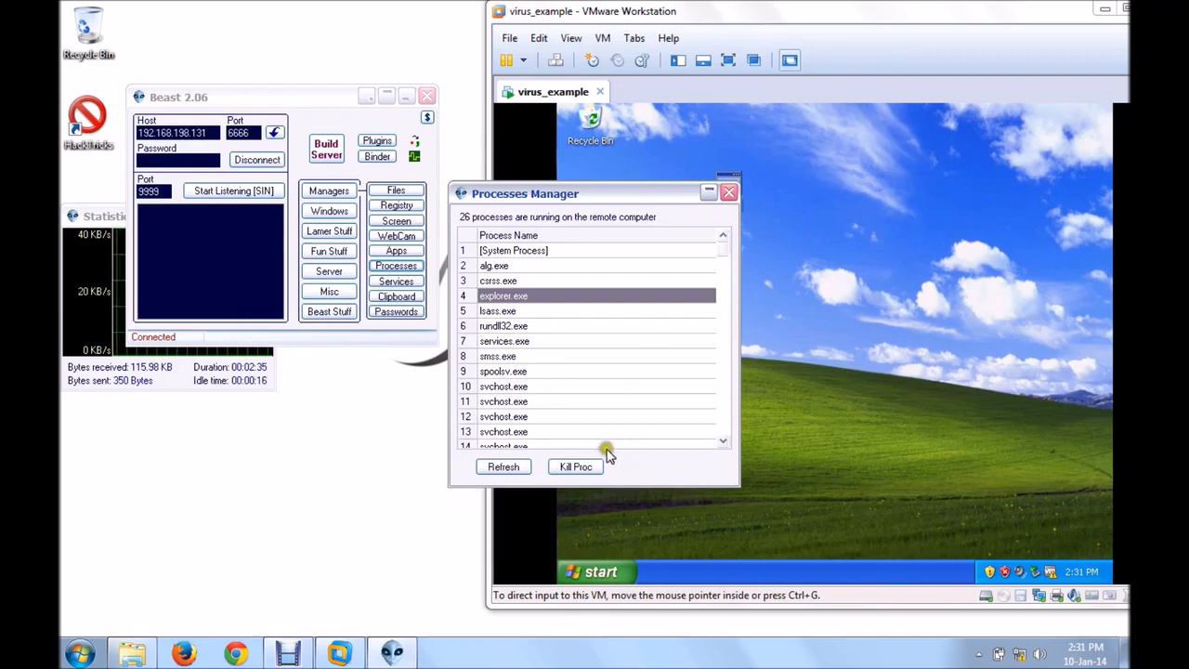
mouse_move(576, 311)
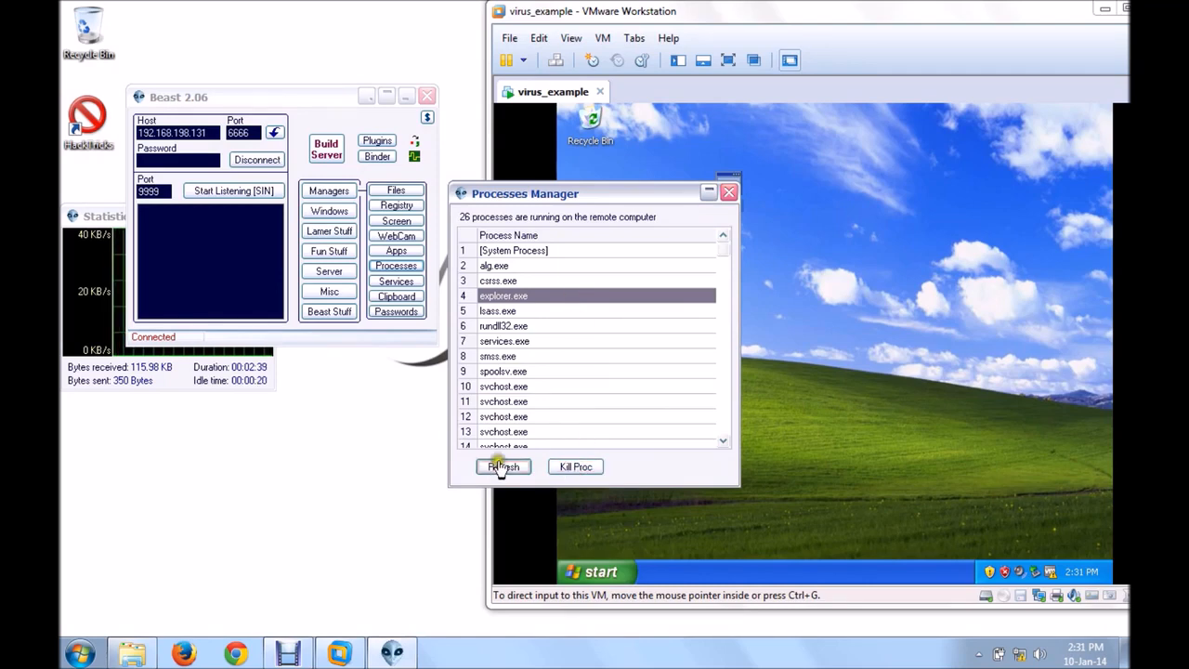
Step: Close Processes Manager and reveal Hide All, Crash, Power Off, Reboot, Shut Down and Log Off
click(728, 192)
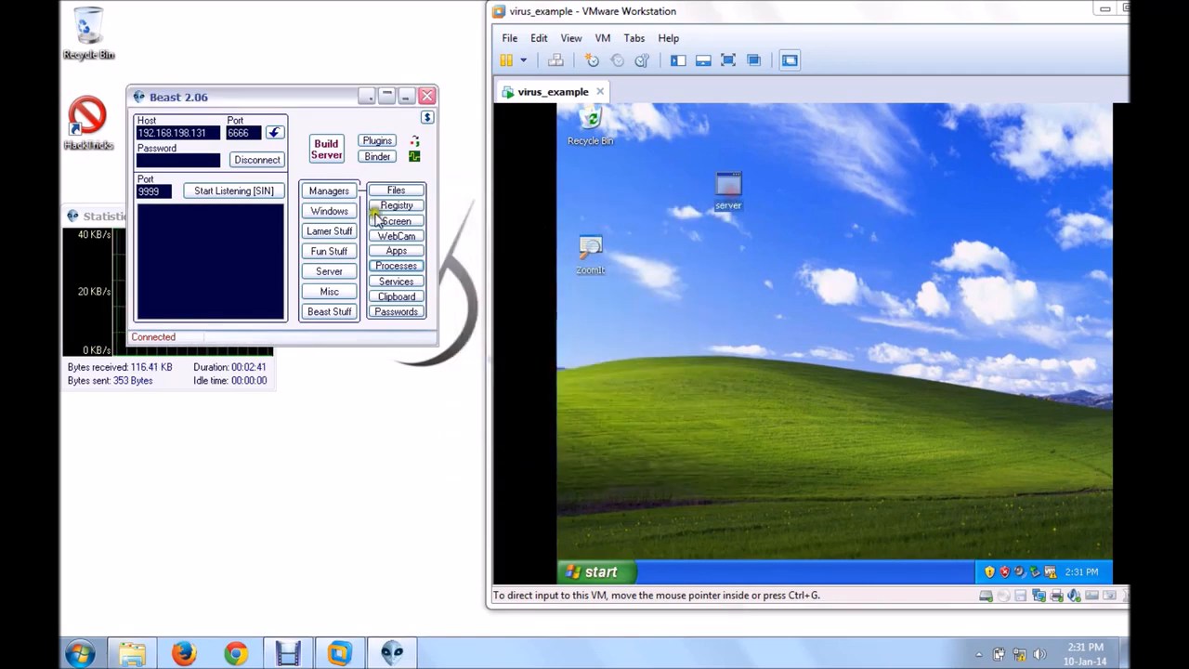
mouse_move(436, 249)
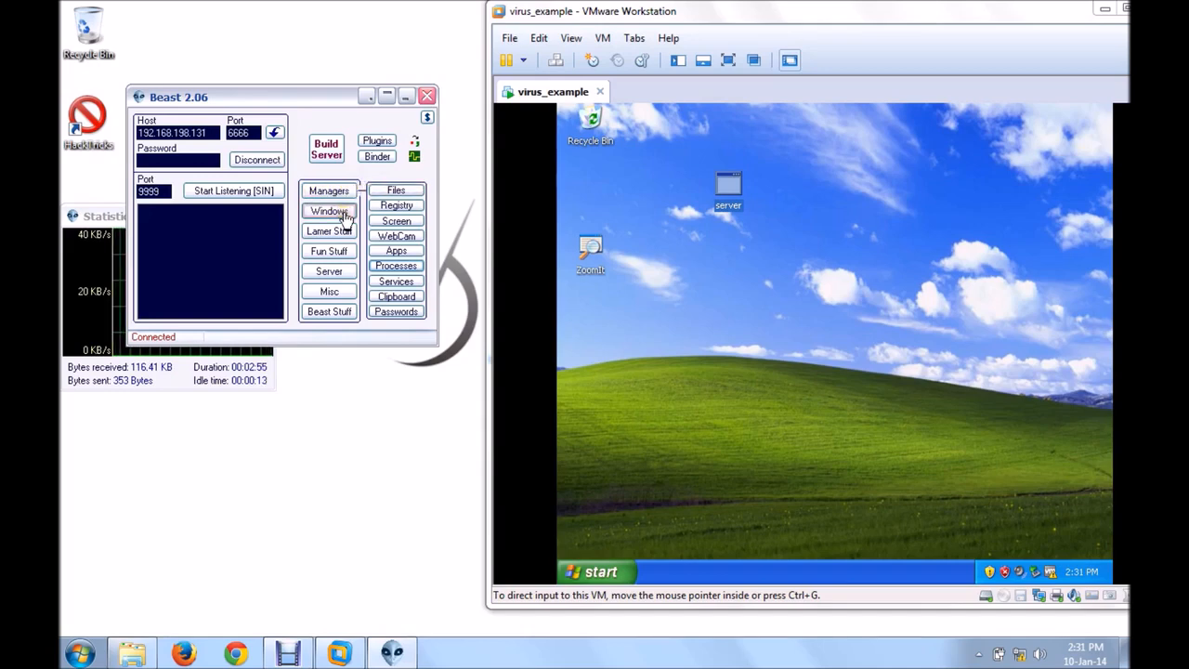
click(329, 211)
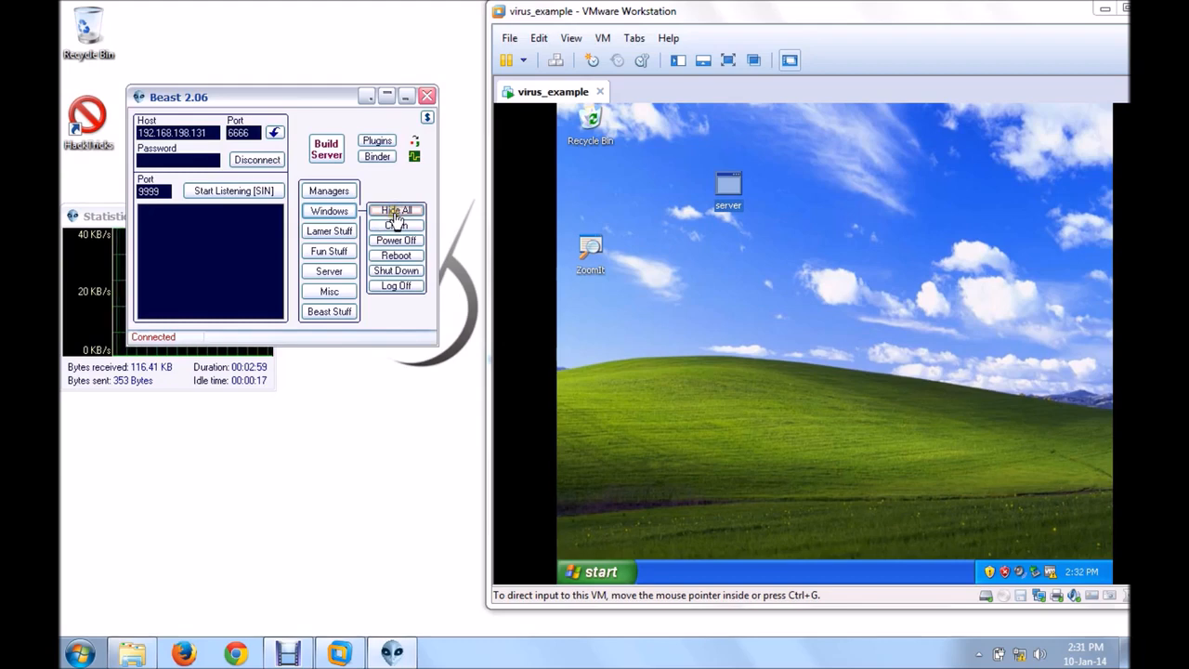
mouse_move(832, 126)
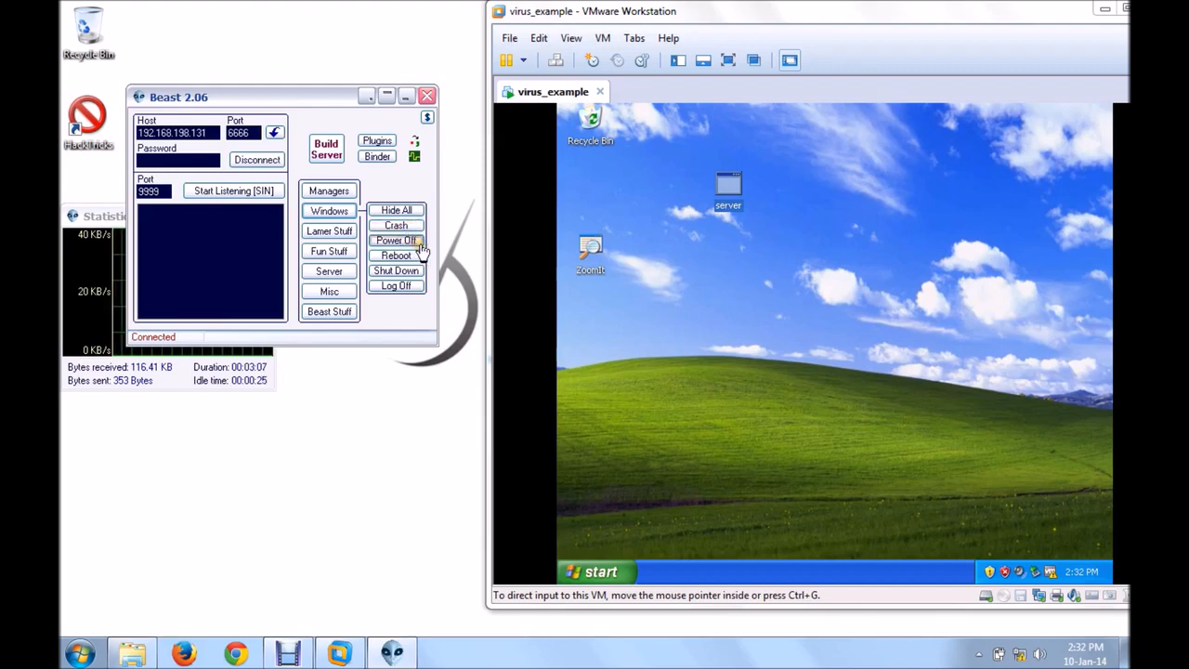
mouse_move(397, 285)
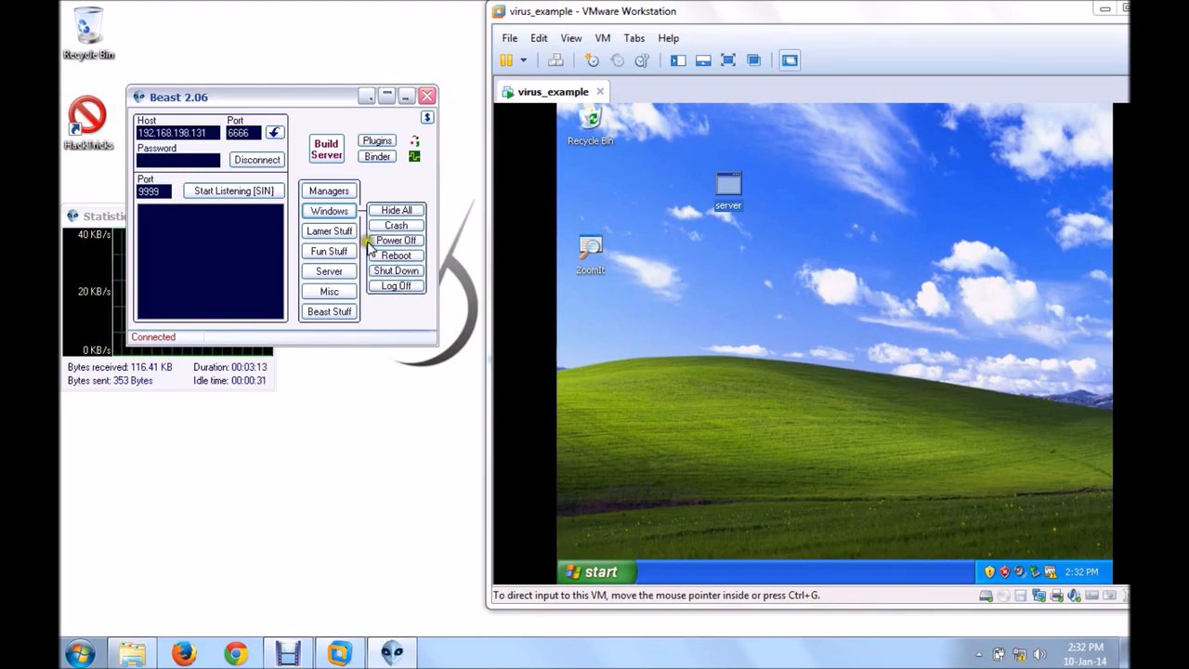
Step: Under Lamer Stuff, toggle Hide/Show Icons, Hide/Show Tray and Hide/Show Start on the victim
click(329, 230)
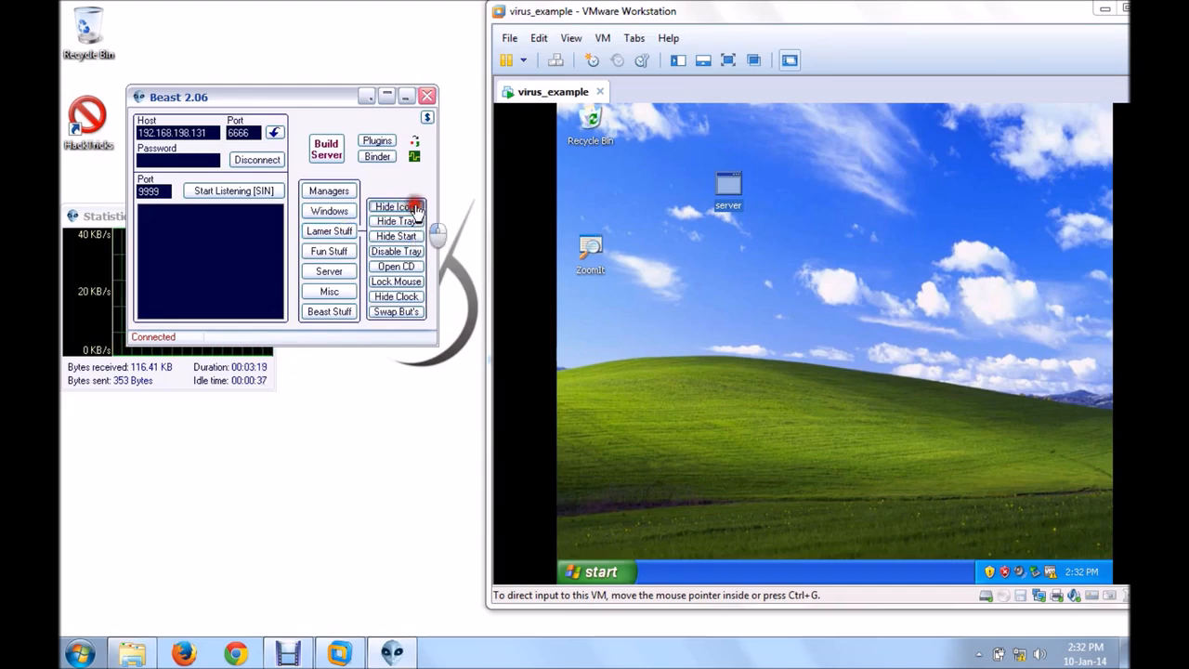
click(397, 205)
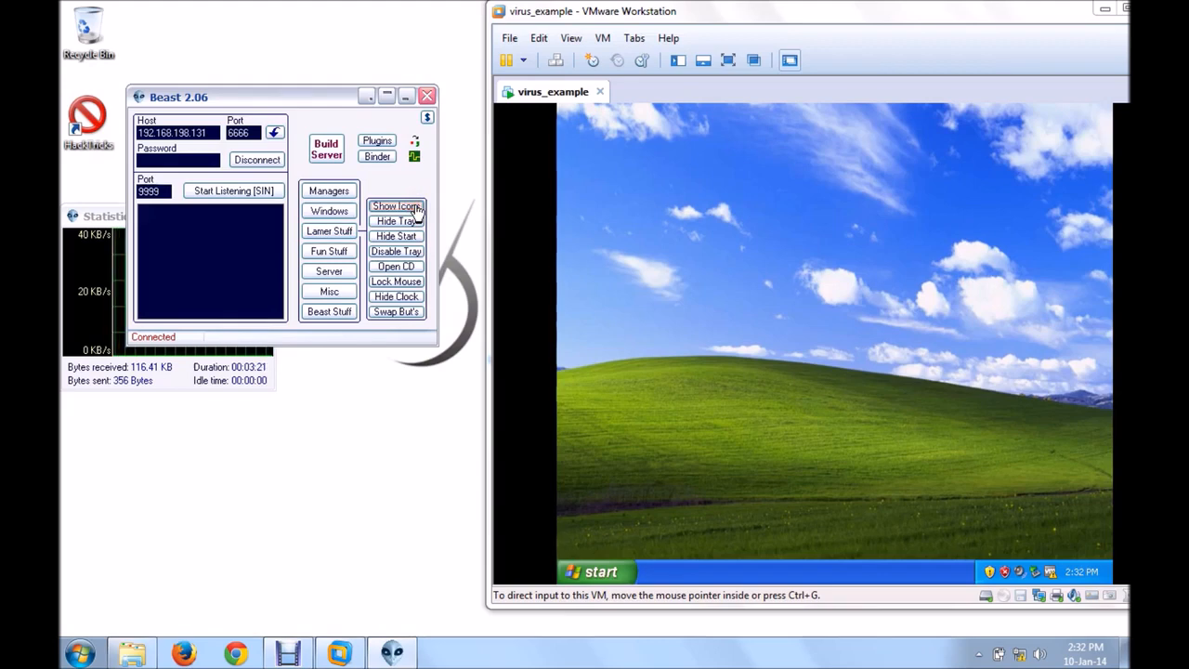
click(396, 205)
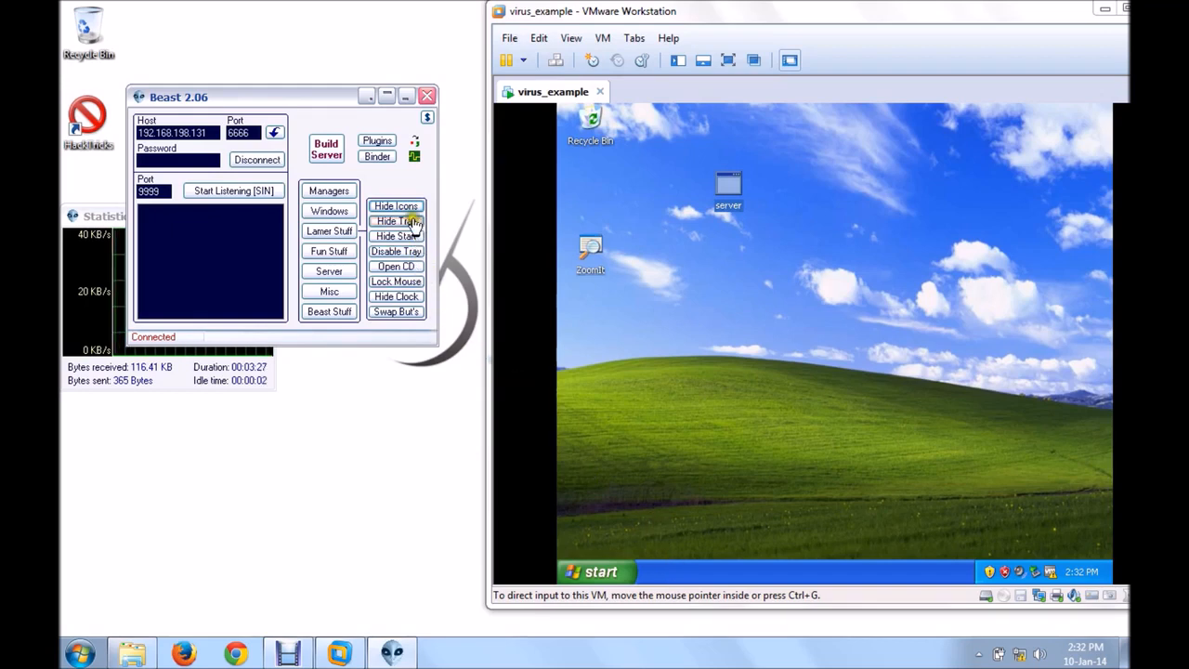
click(396, 221)
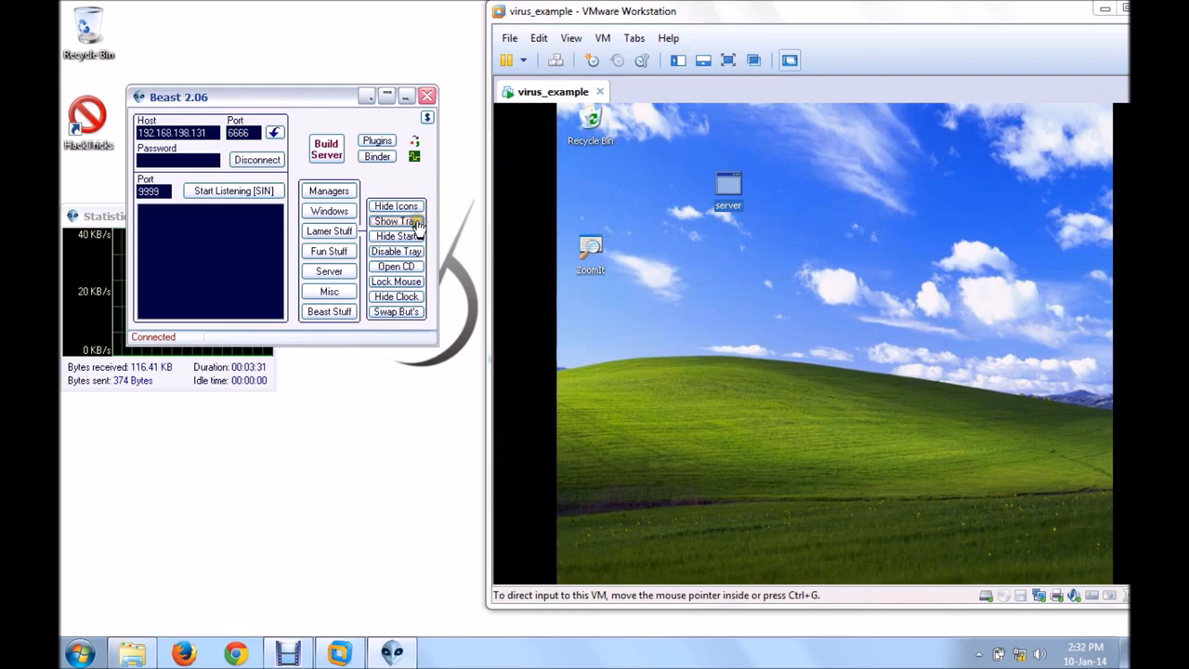
click(395, 220)
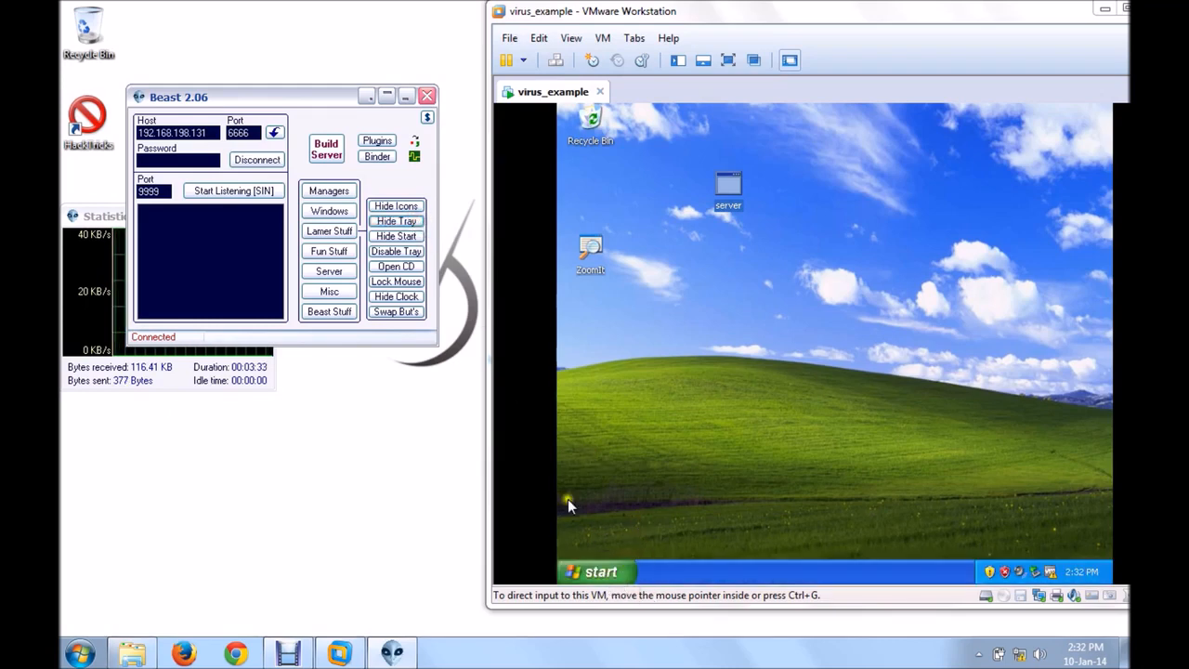
mouse_move(638, 615)
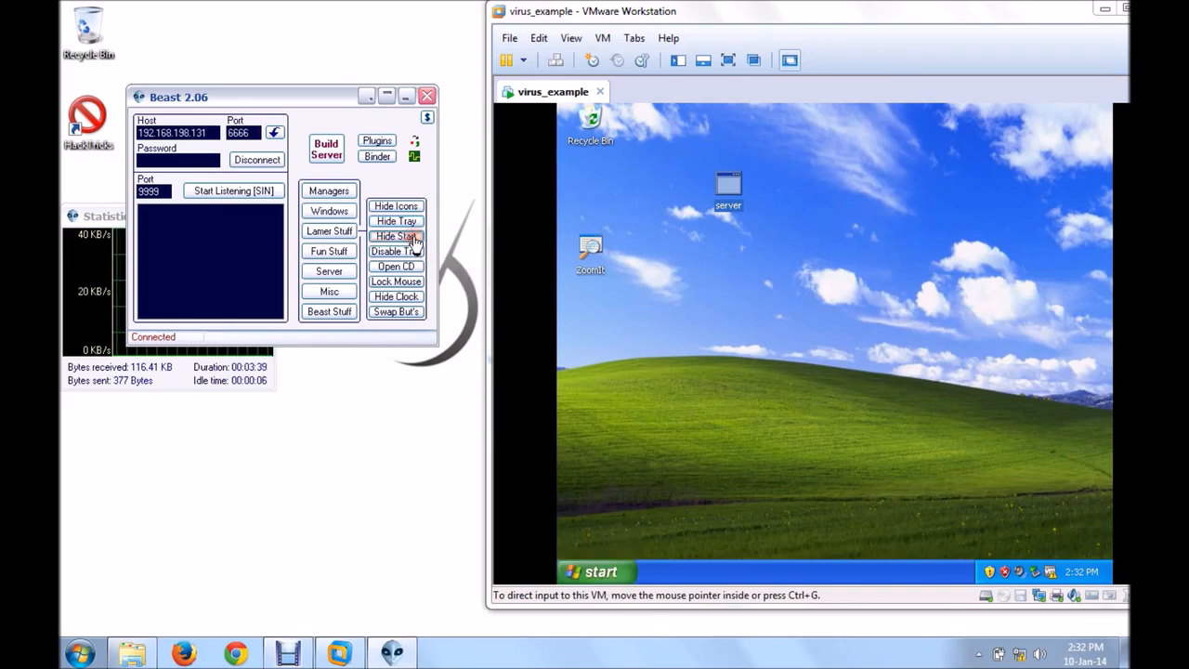
click(396, 236)
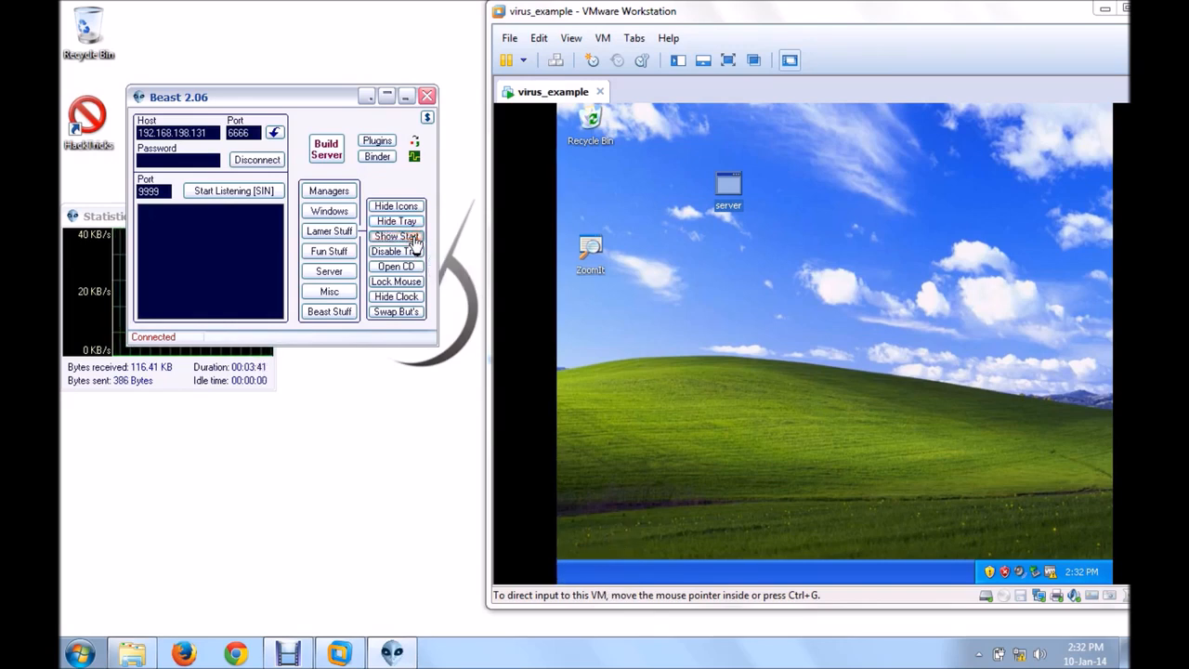
click(396, 235)
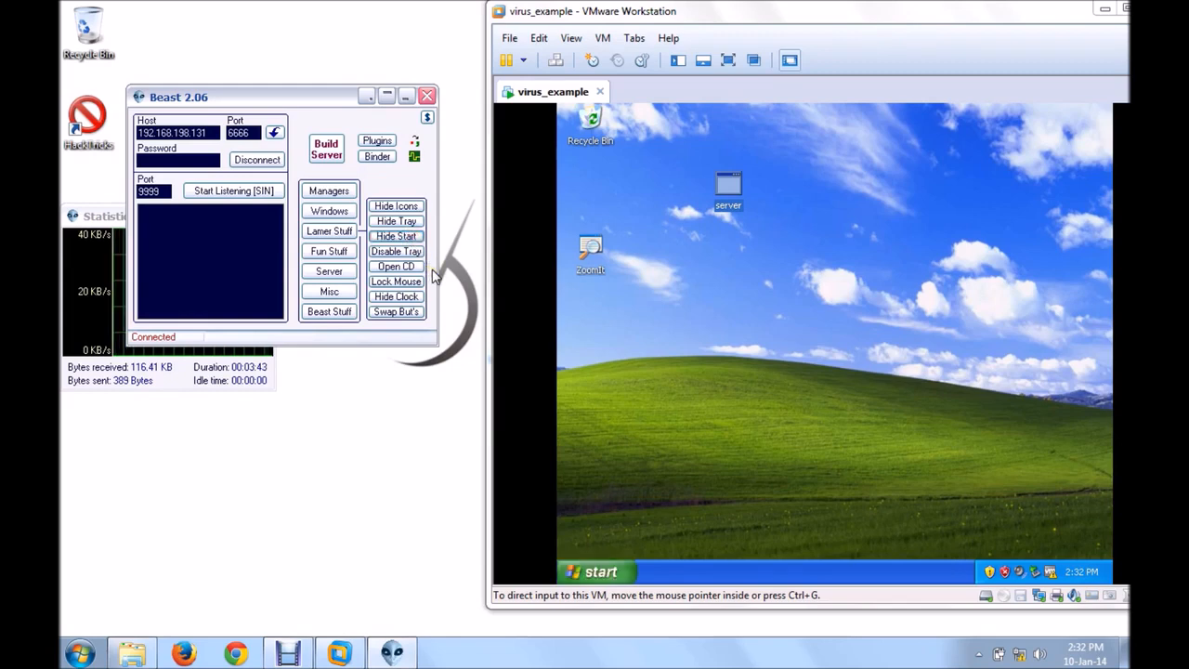
mouse_move(418, 281)
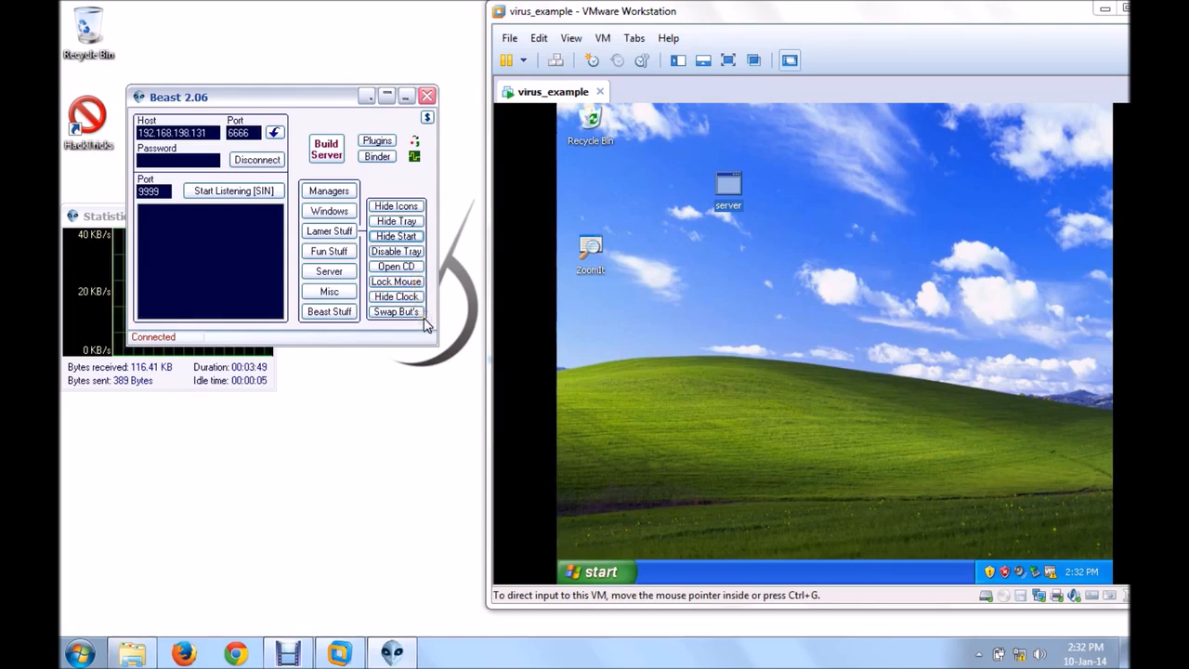
Step: Open Chat from Fun Stuff, with nicknames Beast Master and Sucker
click(328, 250)
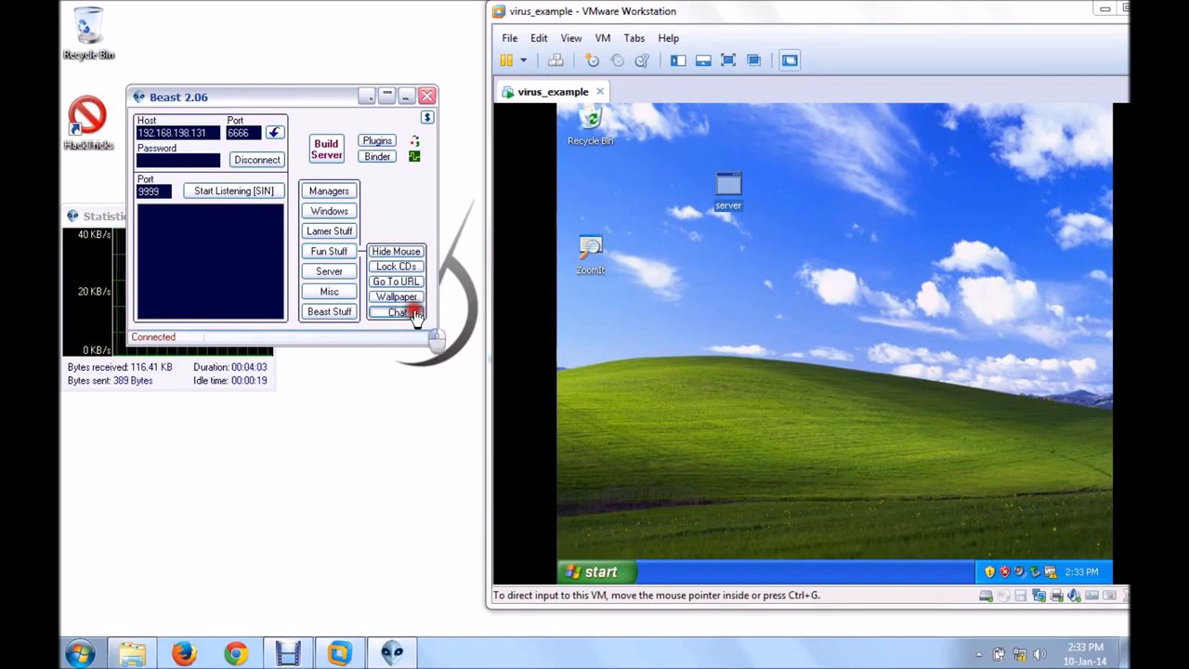
click(397, 311)
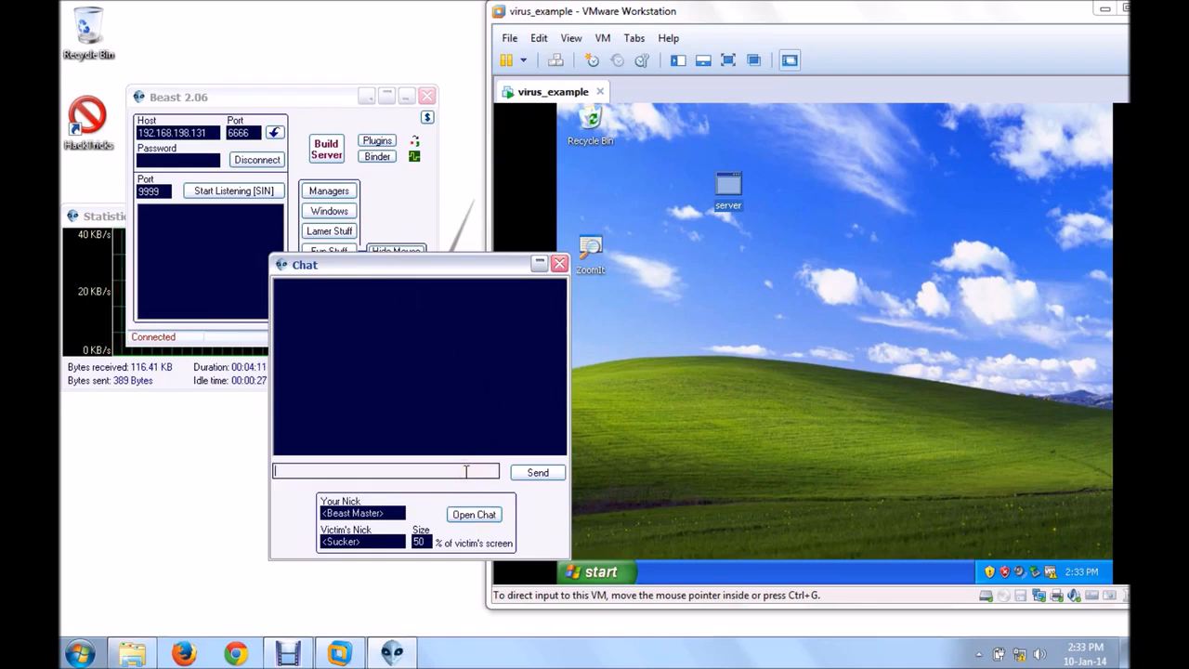
Step: Send 'hi' to the victim, dismiss the chat-not-open error, resend, then close the chat
text(hi)
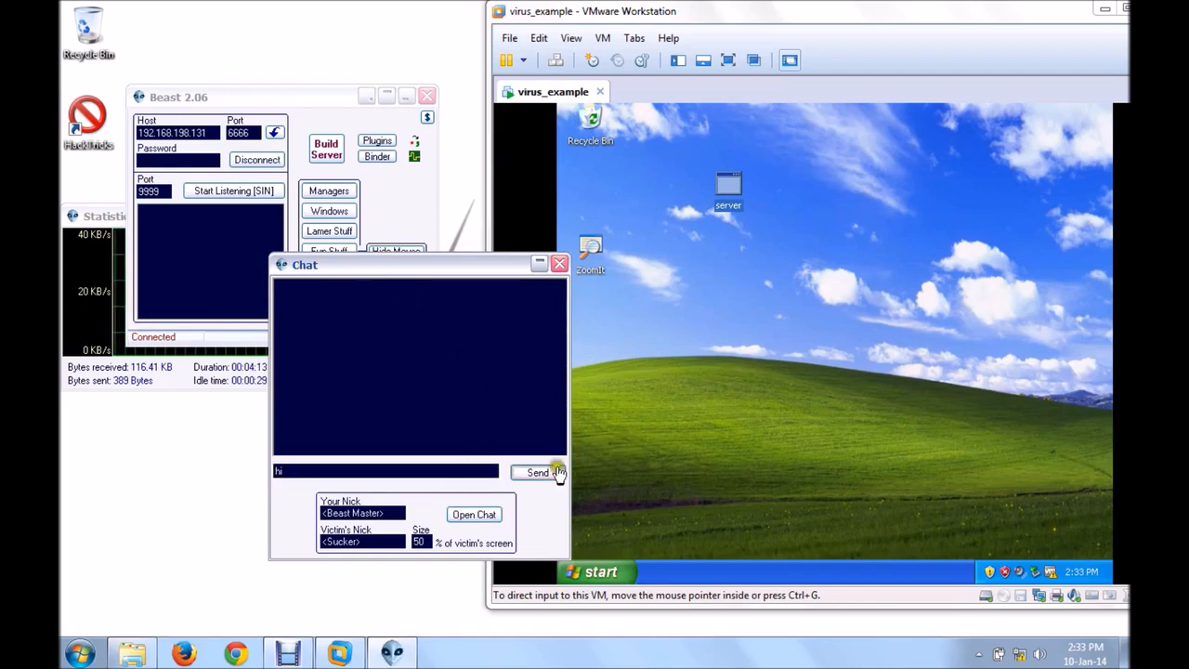
click(537, 472)
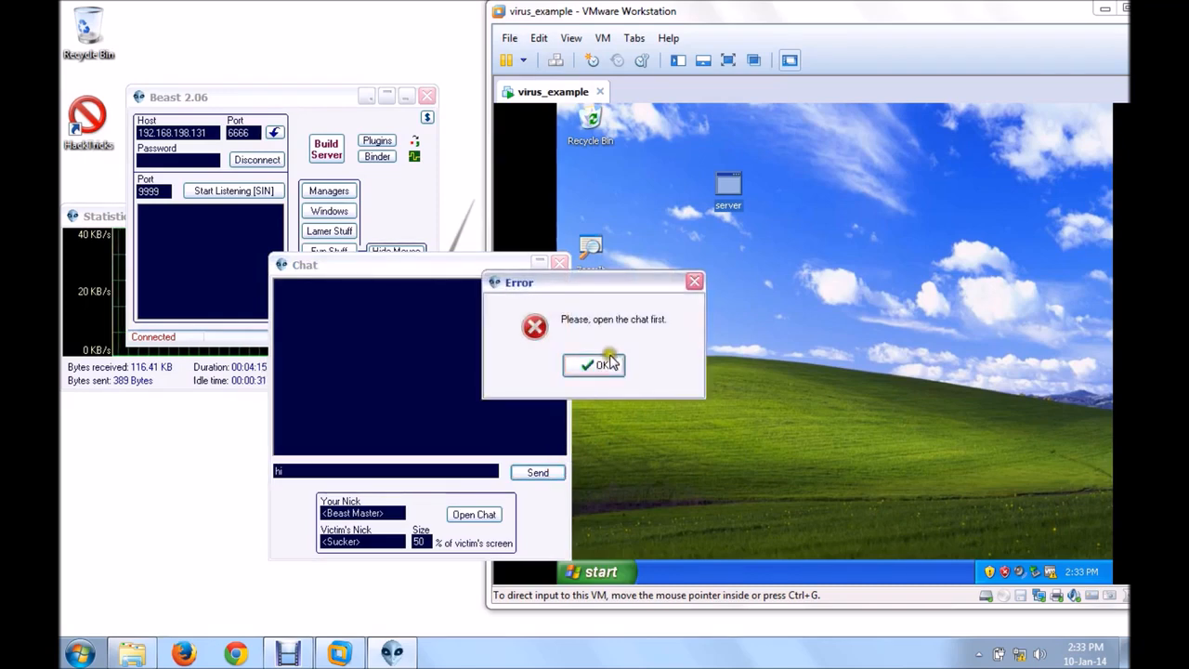
click(599, 364)
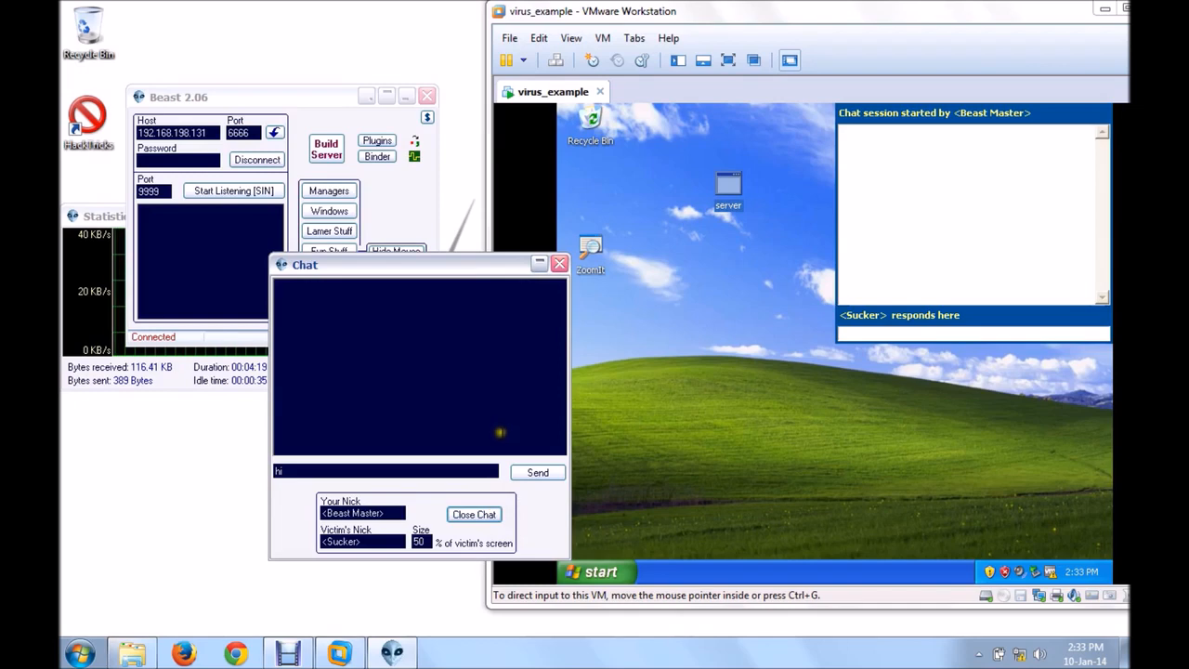
click(537, 473)
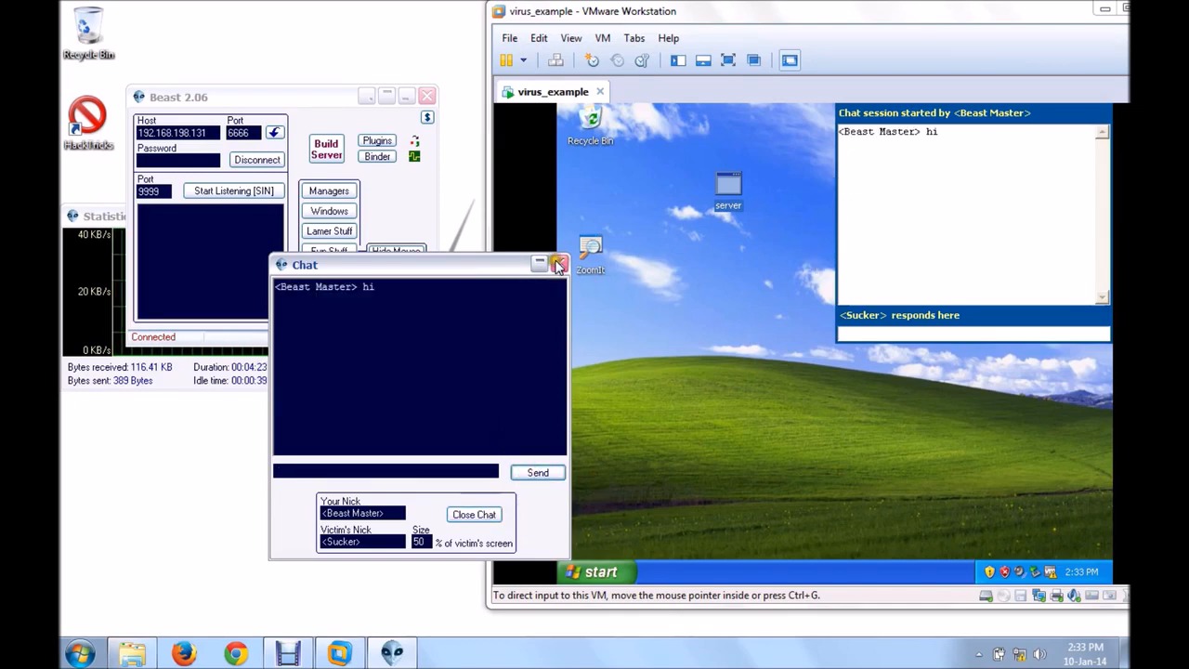
click(560, 265)
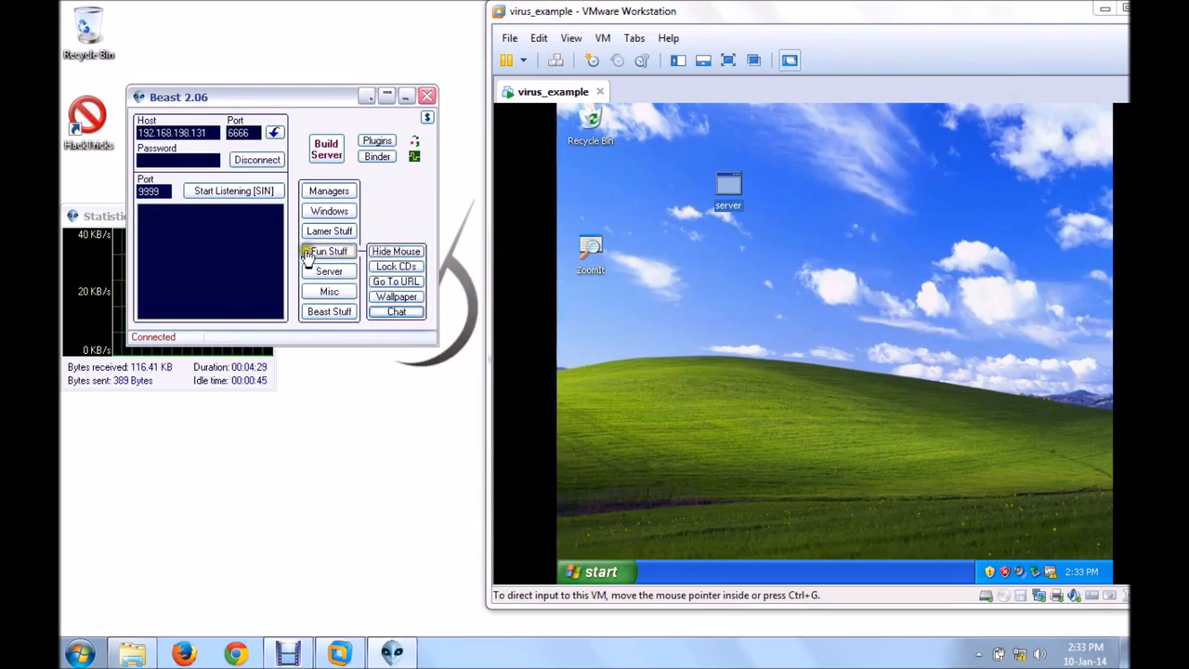
Step: Browse the Misc and Beast Stuff entries and drag the Beast window to the right
click(329, 270)
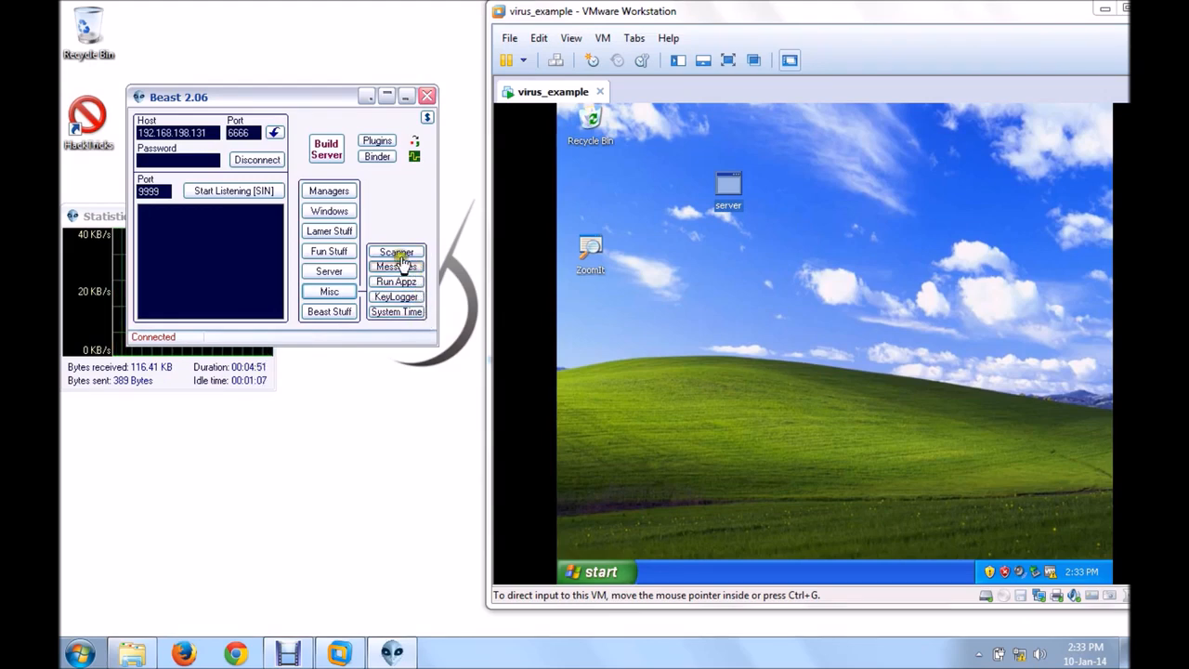
click(329, 311)
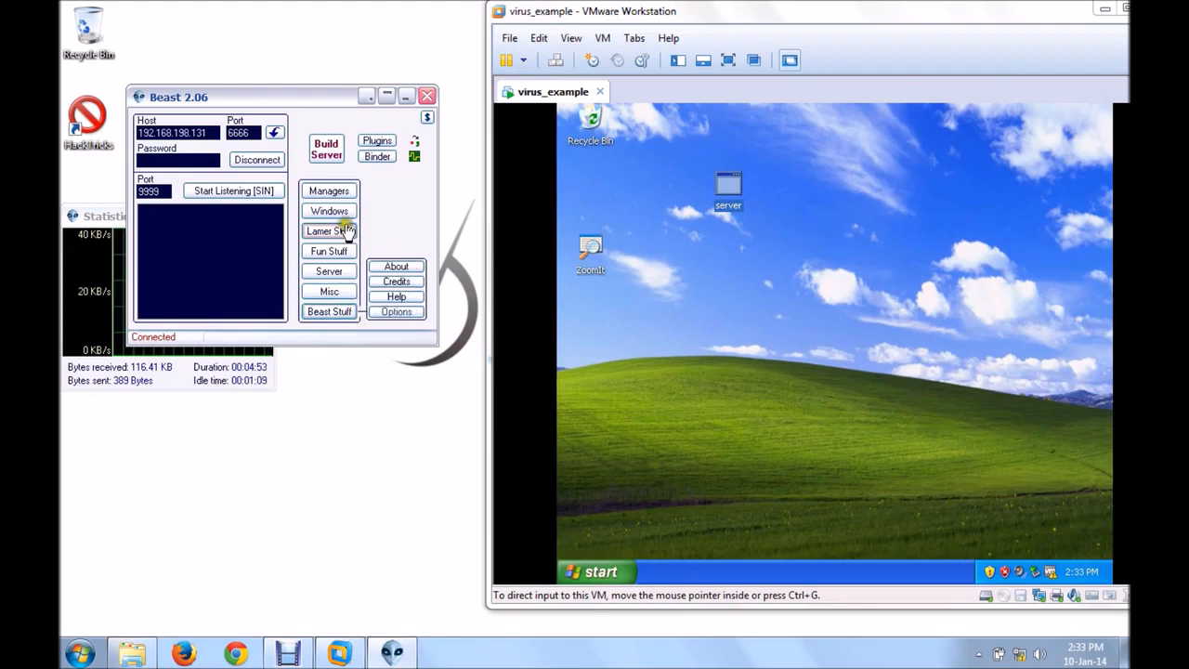
drag(178, 96, 250, 89)
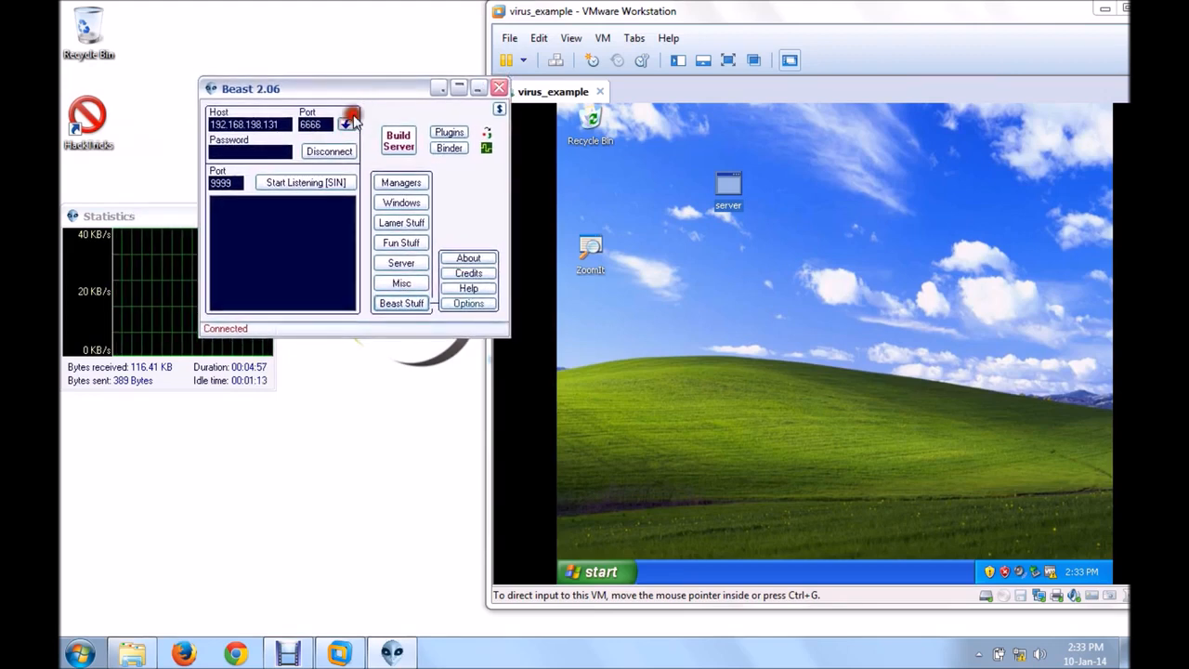
mouse_move(437, 165)
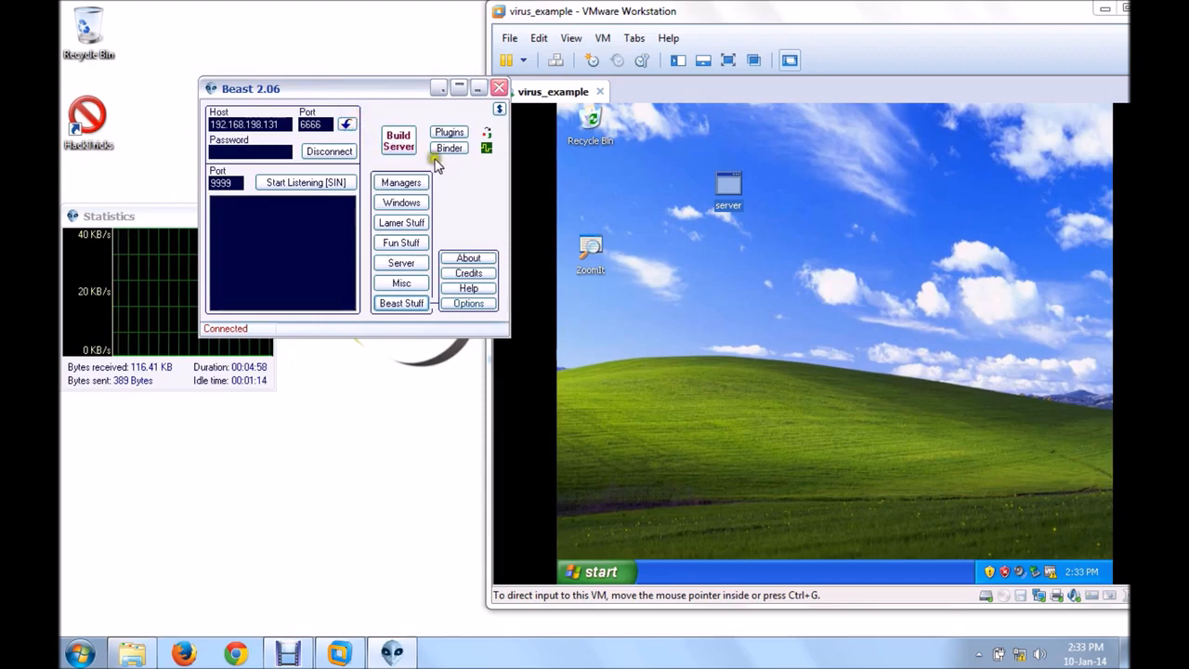
click(449, 148)
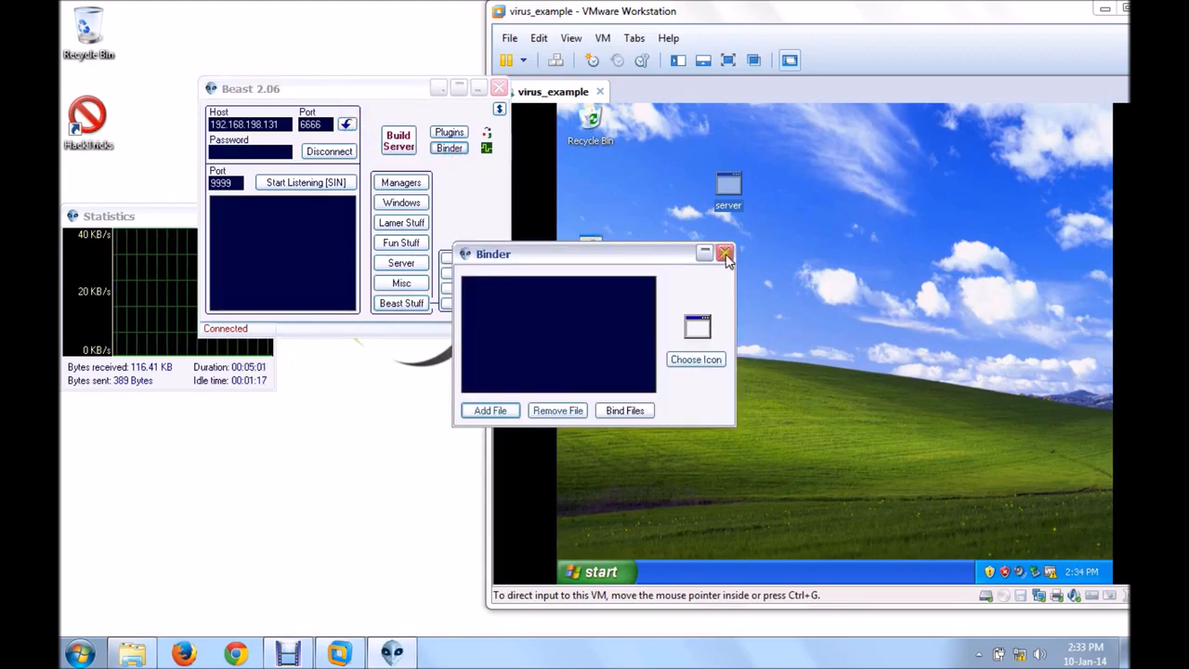
mouse_move(623, 254)
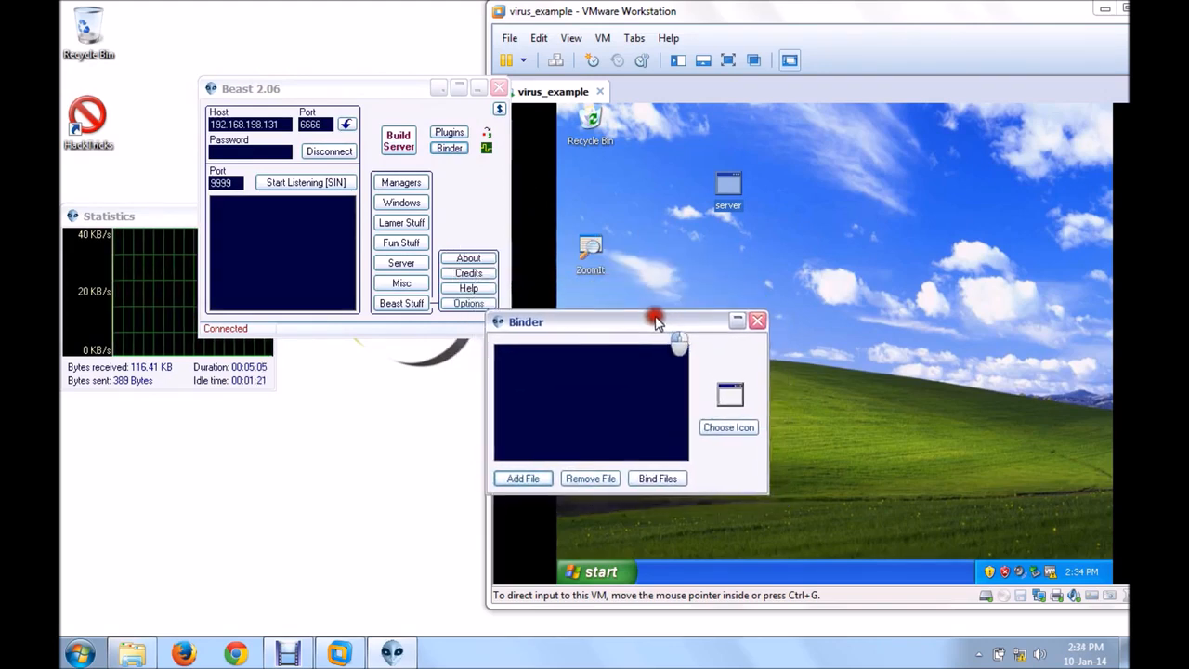
drag(655, 321, 599, 318)
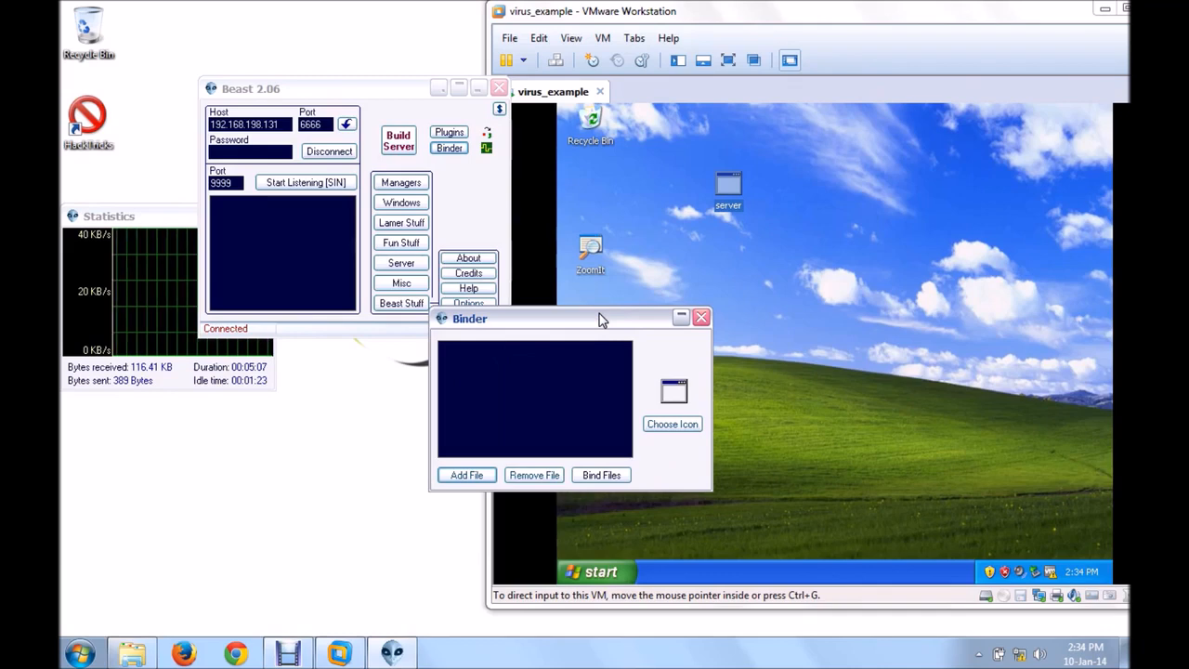
mouse_move(506, 315)
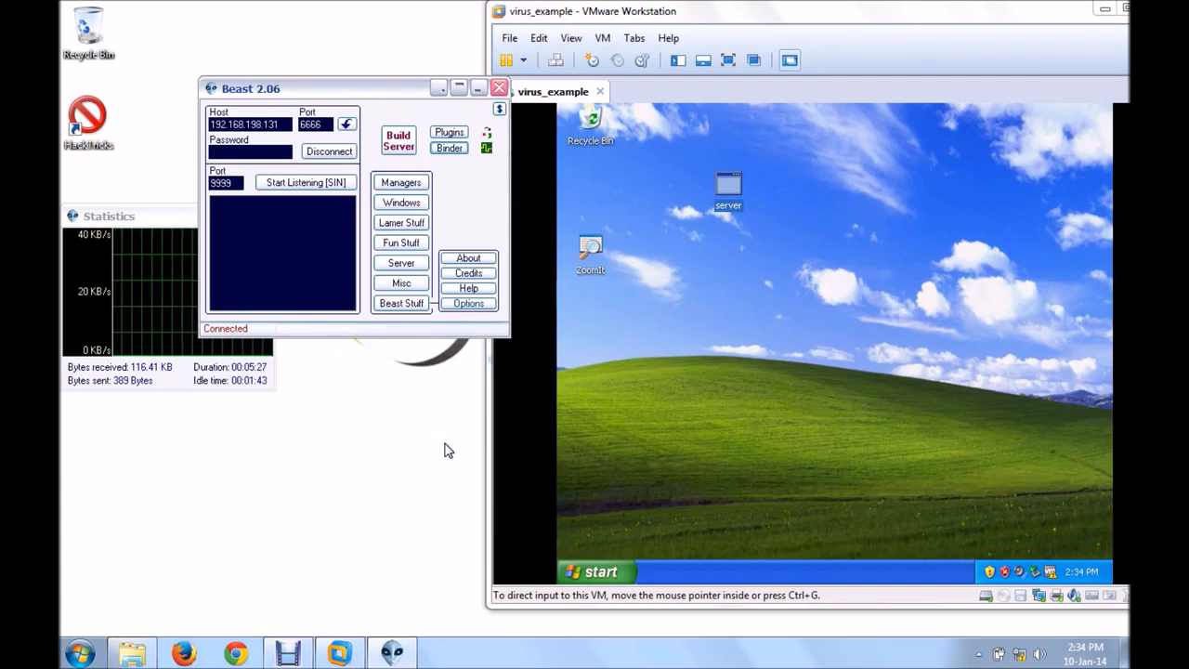
click(449, 148)
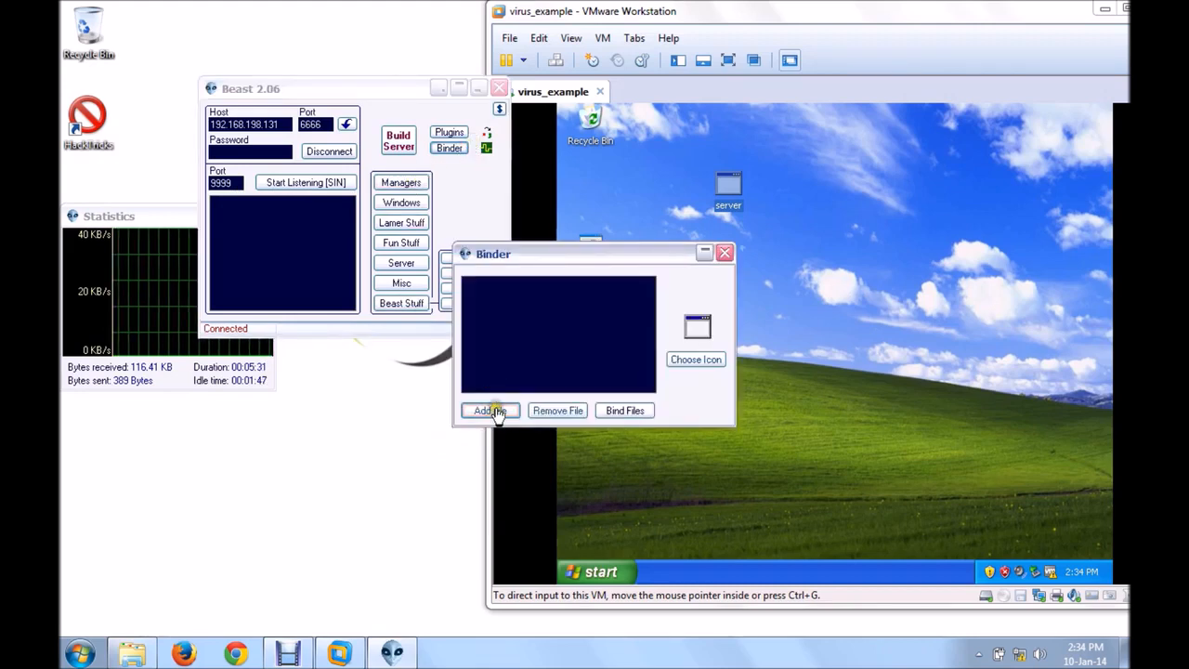
click(489, 411)
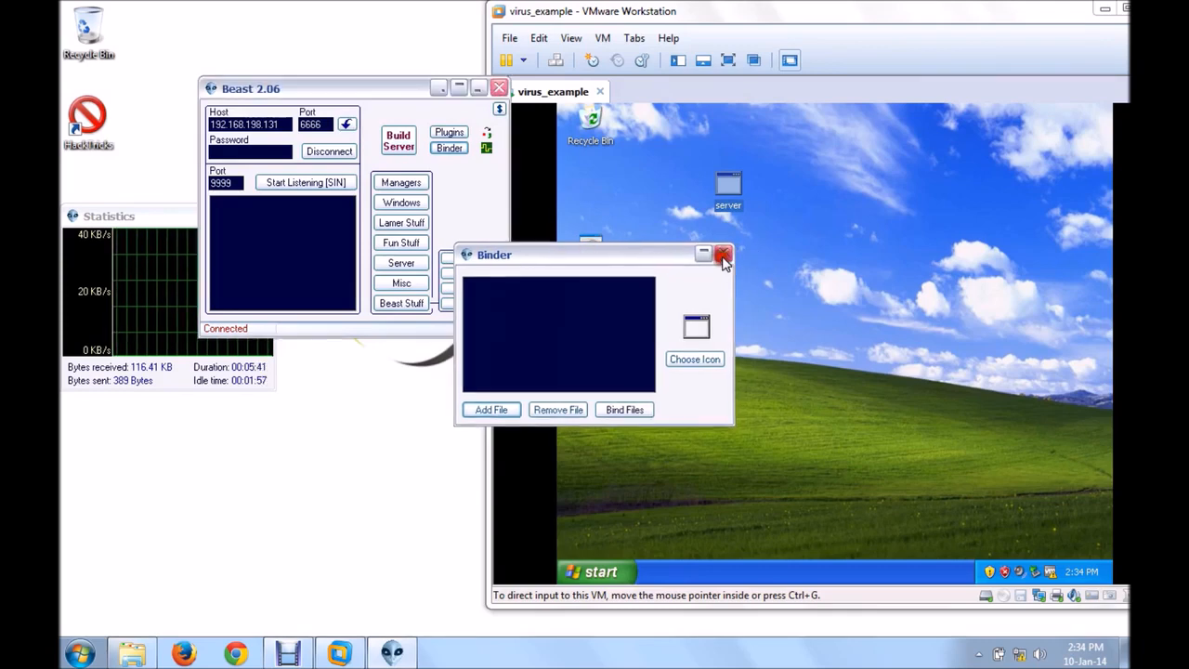
click(724, 254)
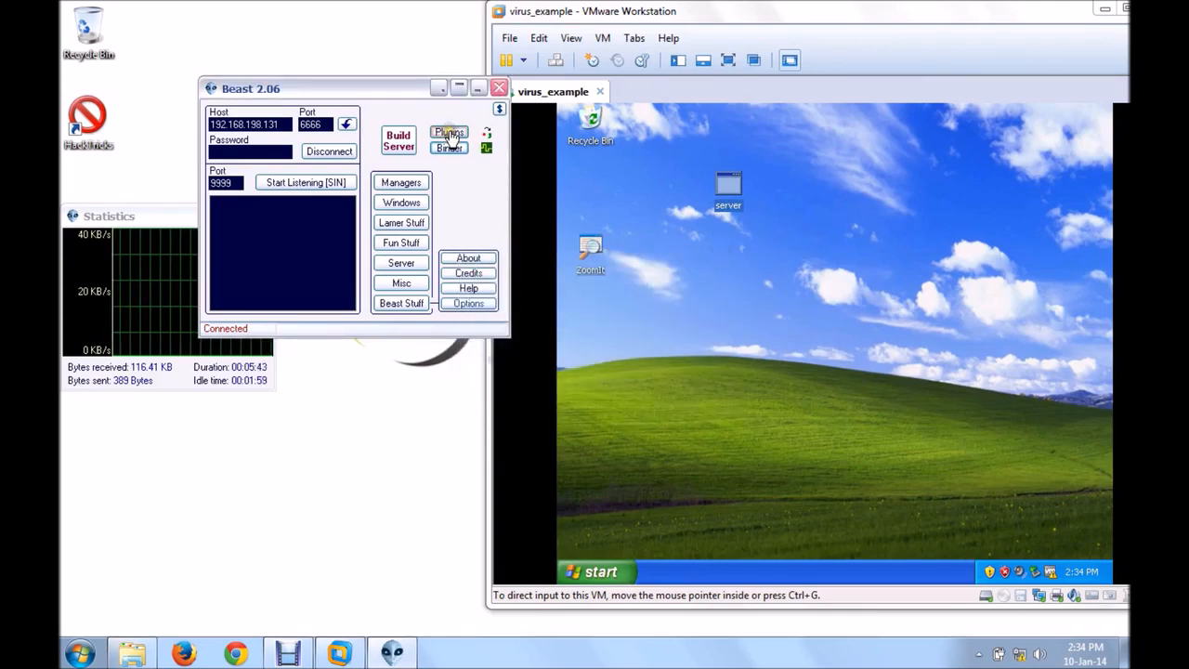